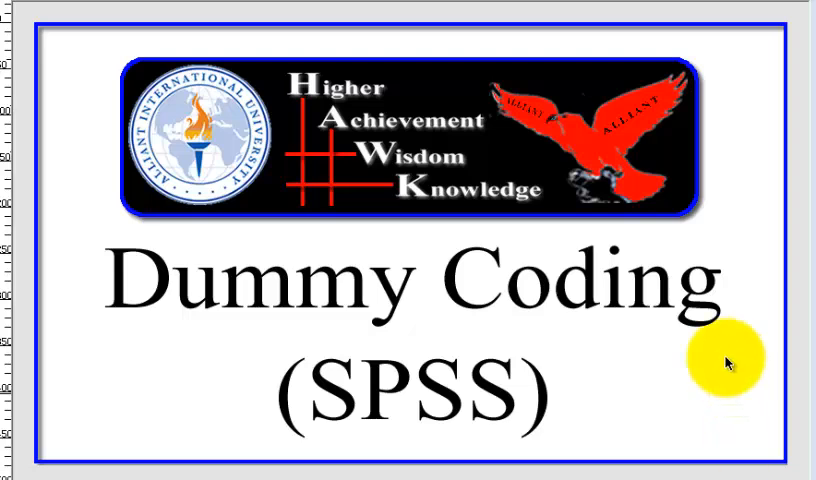
{"action": "mouse_move", "coordinate": [727, 362]}
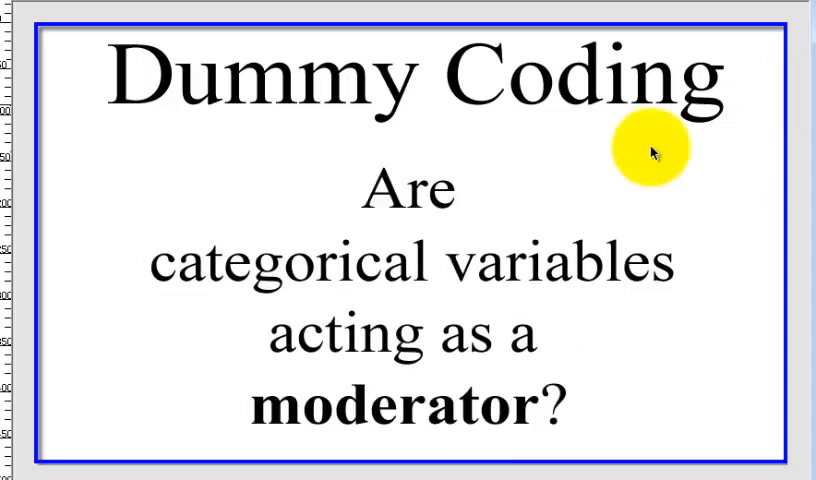
{"action": "mouse_move", "coordinate": [730, 193]}
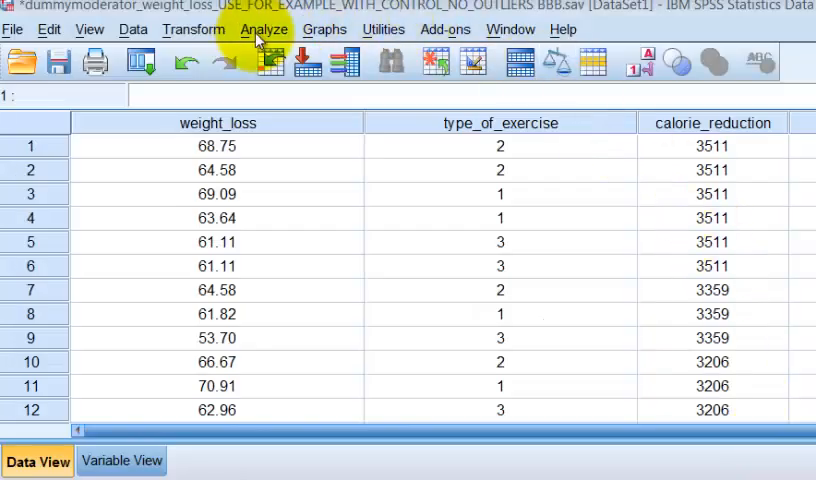
Step: Start recoding type_of_exercise into a new output variable named yoga
{"action": "left_click", "coordinate": [264, 29]}
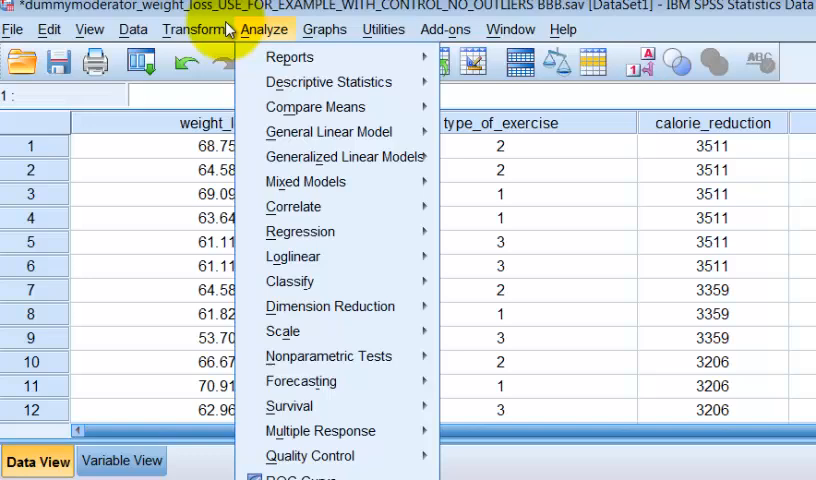
{"action": "left_click", "coordinate": [193, 29]}
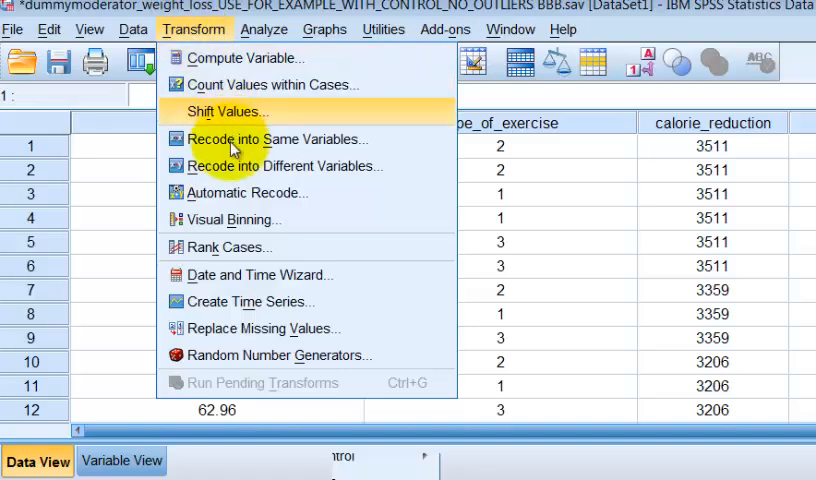
{"action": "left_click", "coordinate": [285, 166]}
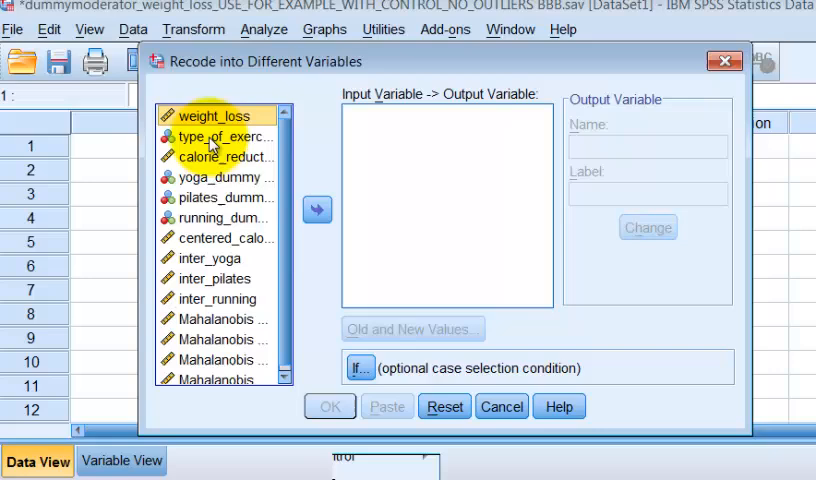
{"action": "left_click", "coordinate": [317, 209]}
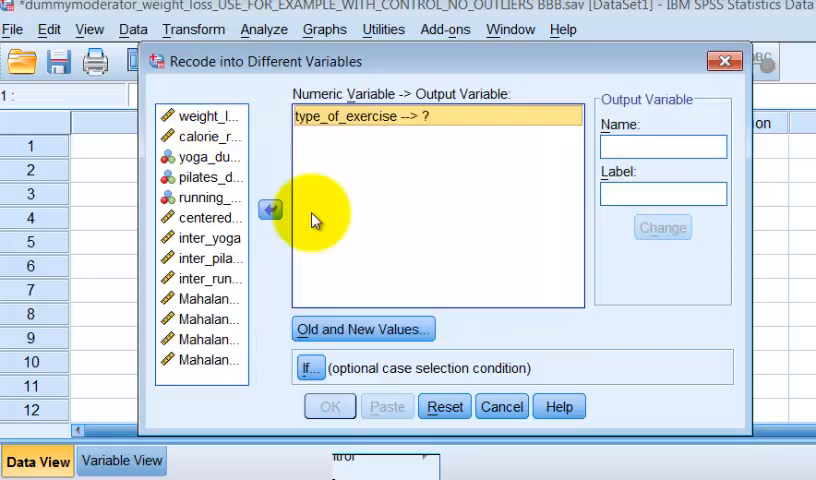
{"action": "type", "text": "yoga"}
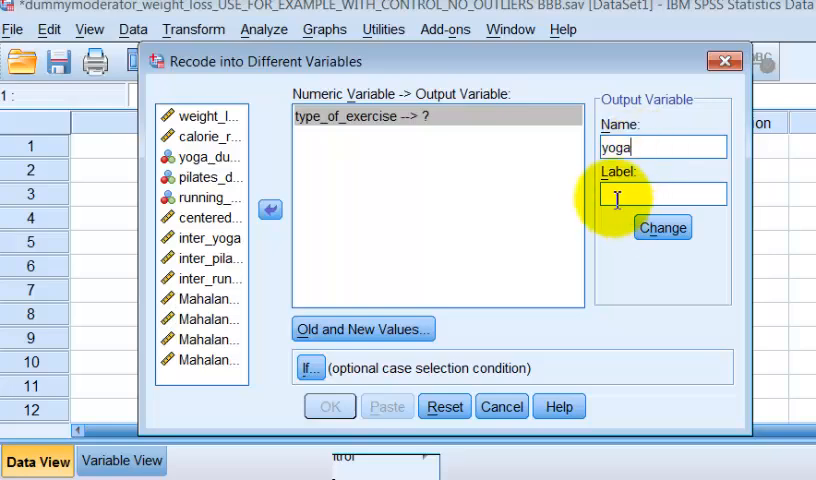
{"action": "type", "text": "yo"}
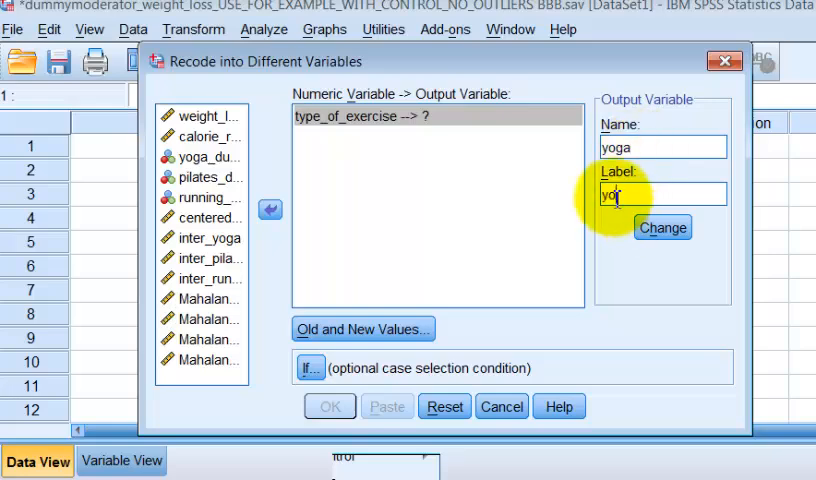
{"action": "type", "text": "ga"}
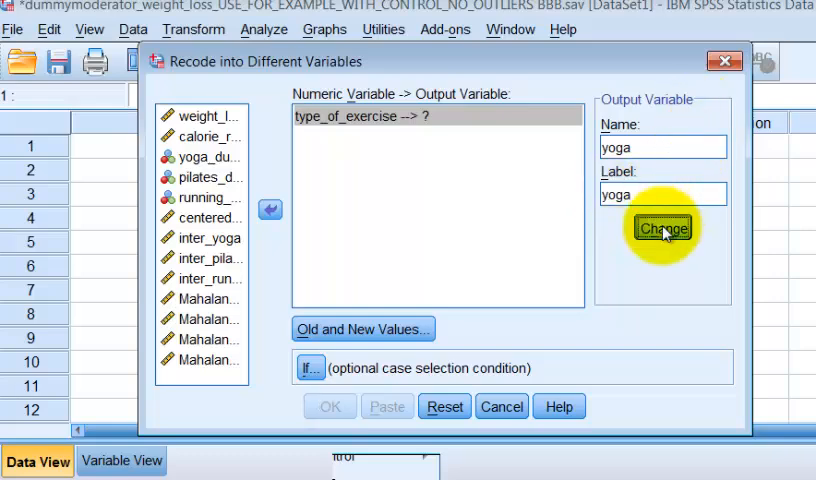
{"action": "left_click", "coordinate": [362, 328]}
{"action": "type", "text": "1"}
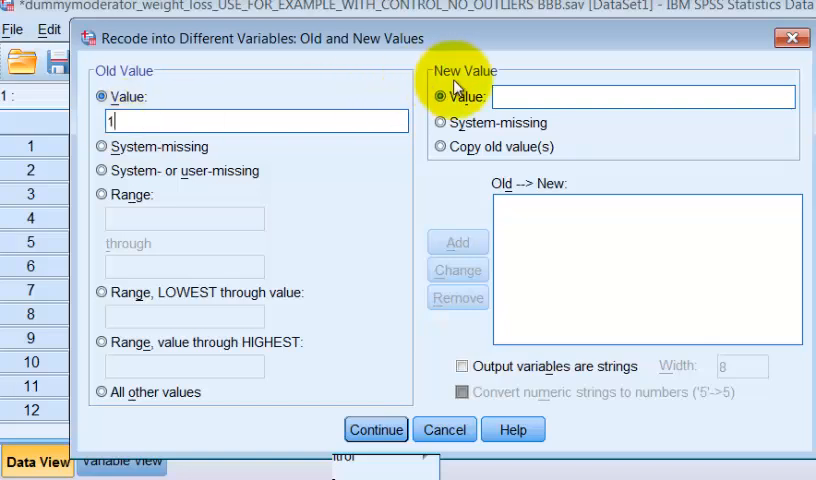
Step: Map exercise type 1 to 1 and all other values to 0, then run the recode
{"action": "left_click", "coordinate": [457, 242]}
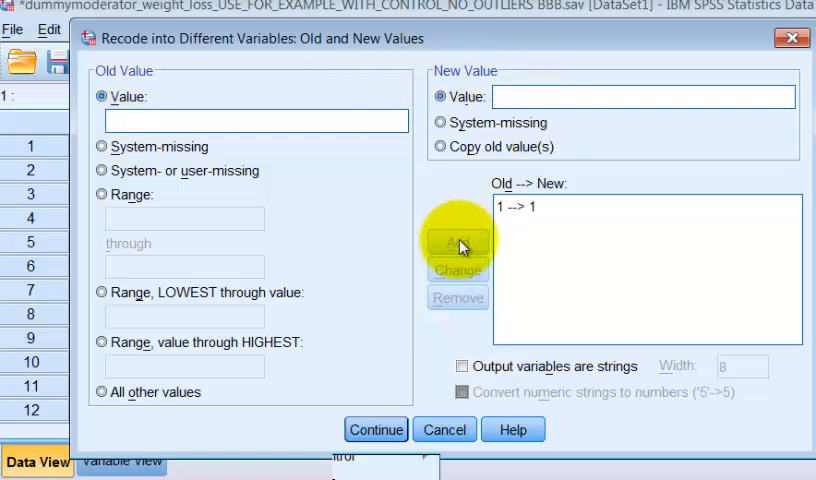
{"action": "left_click", "coordinate": [101, 391]}
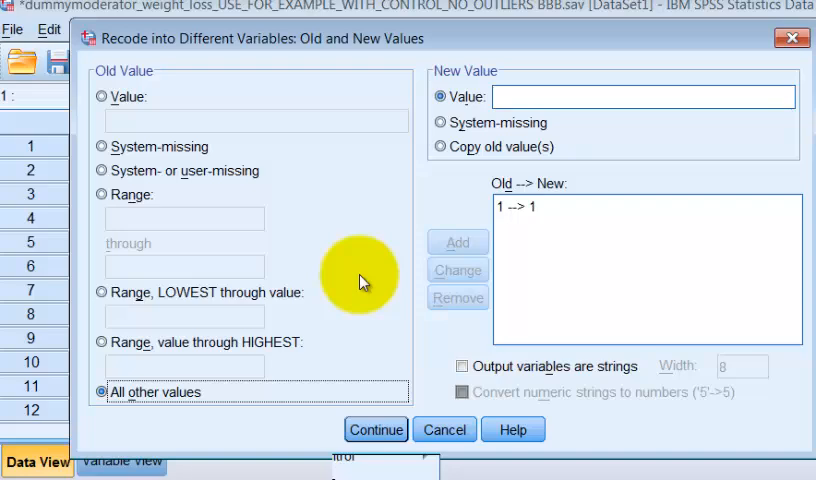
{"action": "type", "text": "0"}
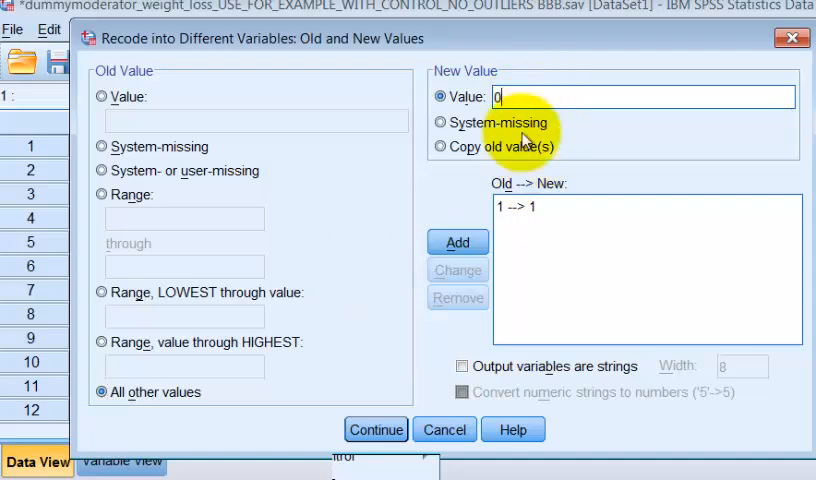
{"action": "left_click", "coordinate": [457, 241]}
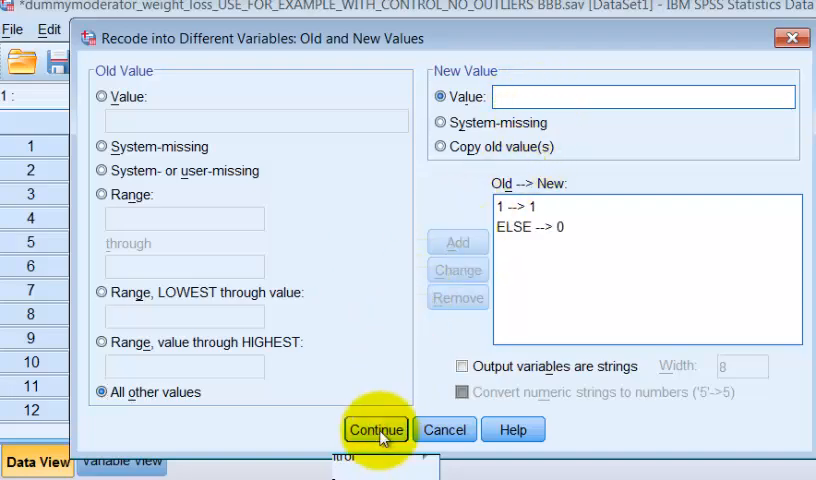
{"action": "left_click", "coordinate": [377, 429]}
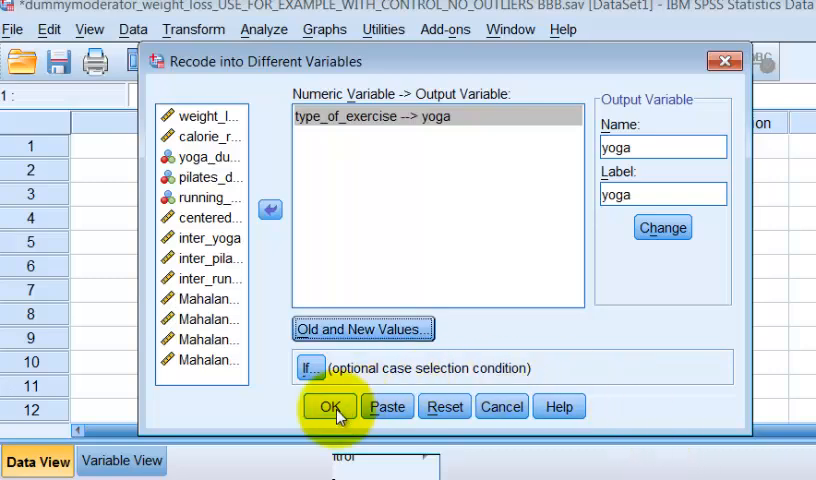
{"action": "mouse_move", "coordinate": [330, 406]}
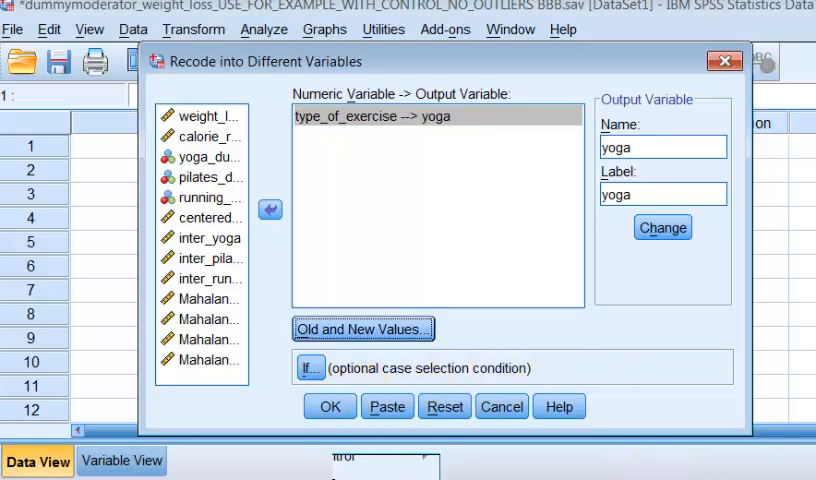
{"action": "left_click", "coordinate": [329, 406]}
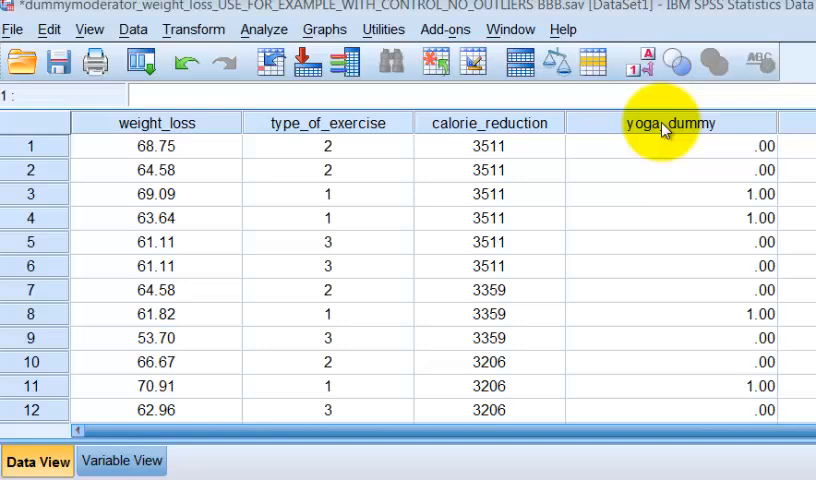
{"action": "mouse_move", "coordinate": [662, 130]}
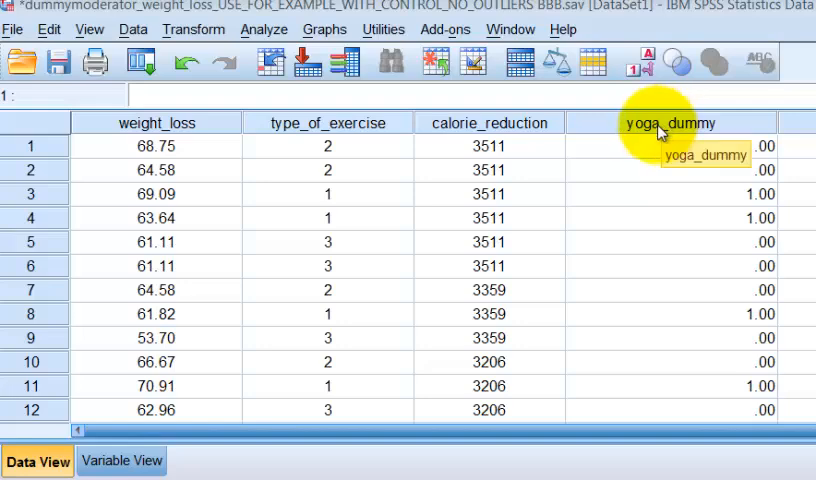
{"action": "mouse_move", "coordinate": [660, 135]}
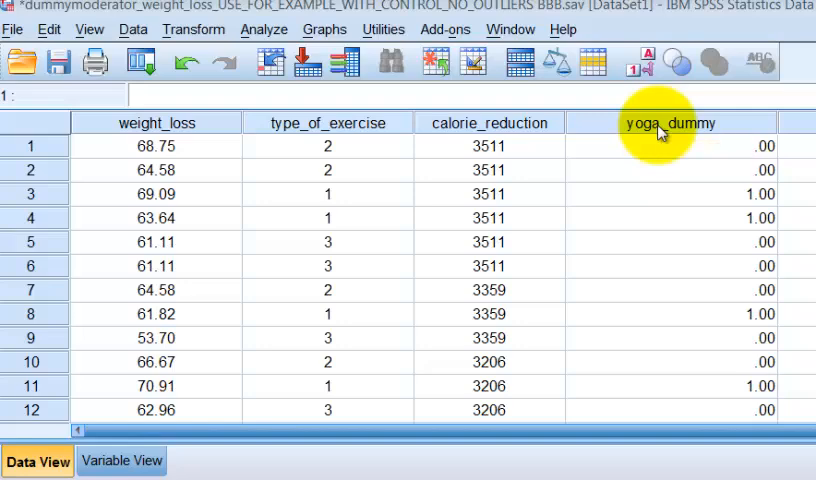
Step: Recode type_of_exercise into 'pilates', mapping type 2 to 1 and all other values to 0
{"action": "left_click", "coordinate": [194, 29]}
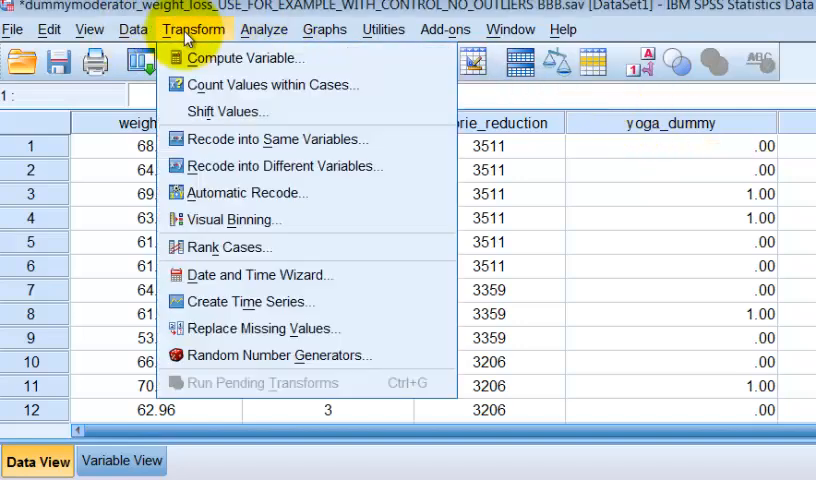
{"action": "left_click", "coordinate": [283, 166]}
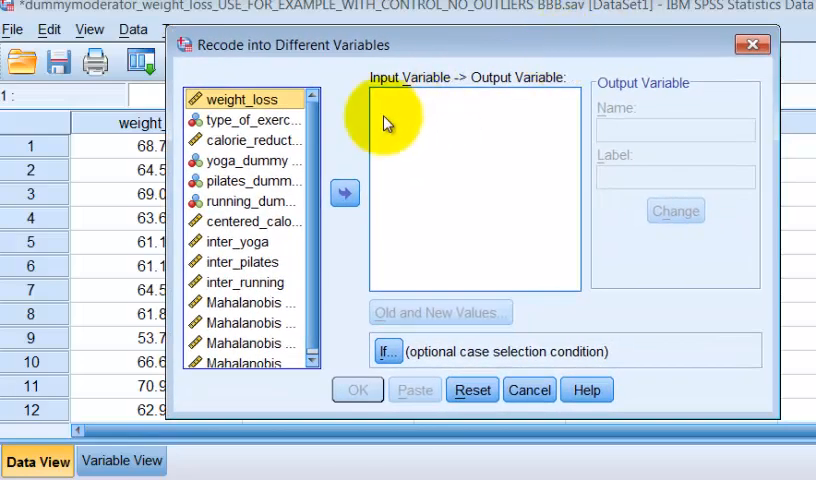
{"action": "left_click", "coordinate": [344, 192]}
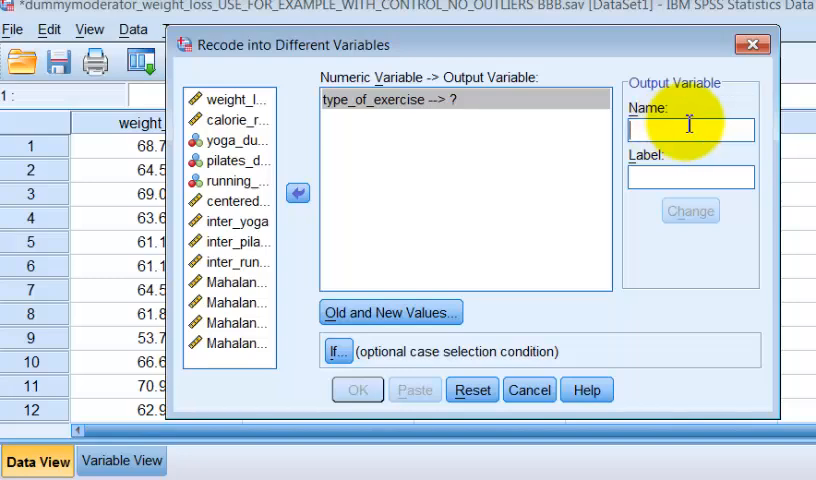
{"action": "type", "text": "pilate"}
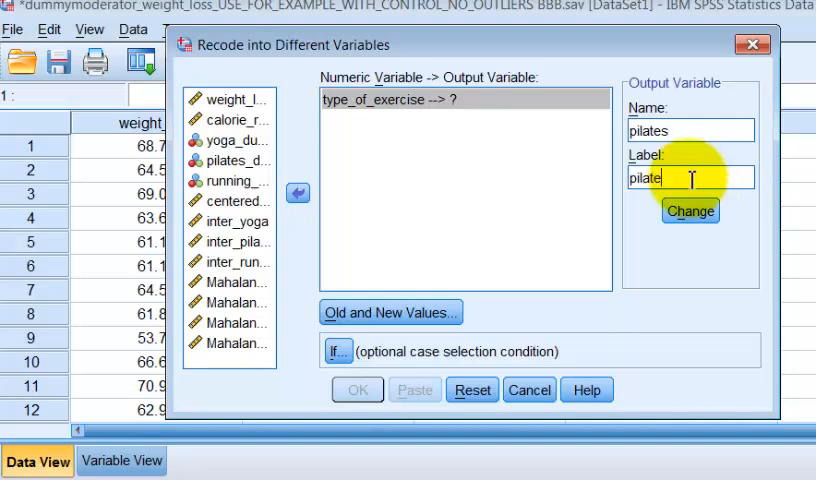
{"action": "left_click", "coordinate": [690, 210]}
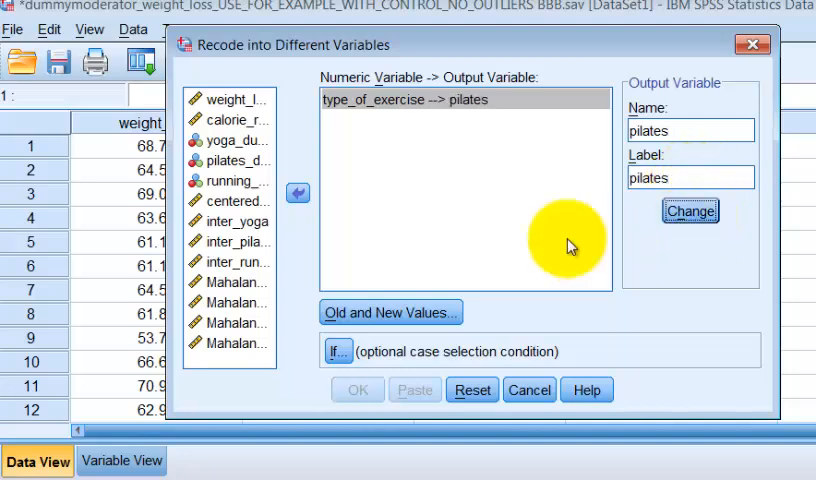
{"action": "left_click", "coordinate": [390, 312]}
{"action": "type", "text": "1"}
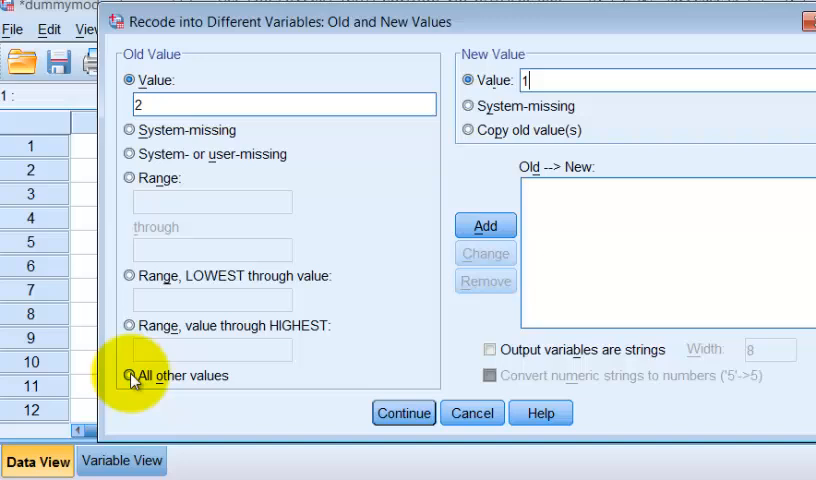
{"action": "left_click", "coordinate": [485, 225]}
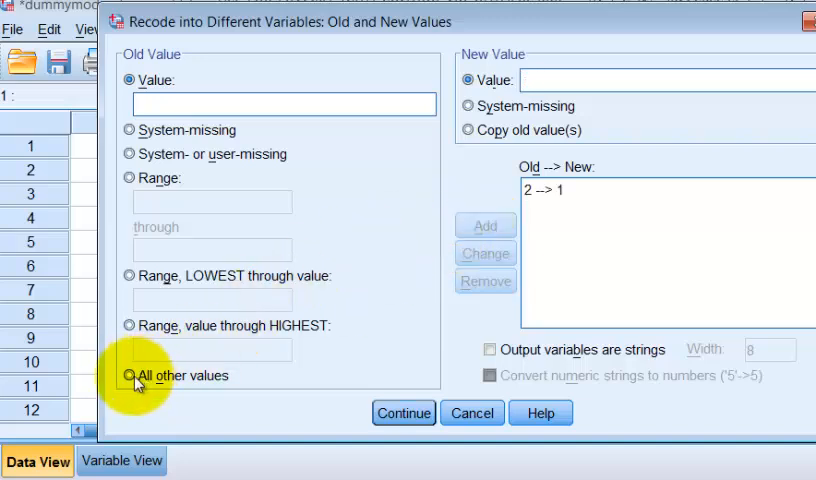
{"action": "left_click", "coordinate": [130, 375]}
{"action": "type", "text": "0"}
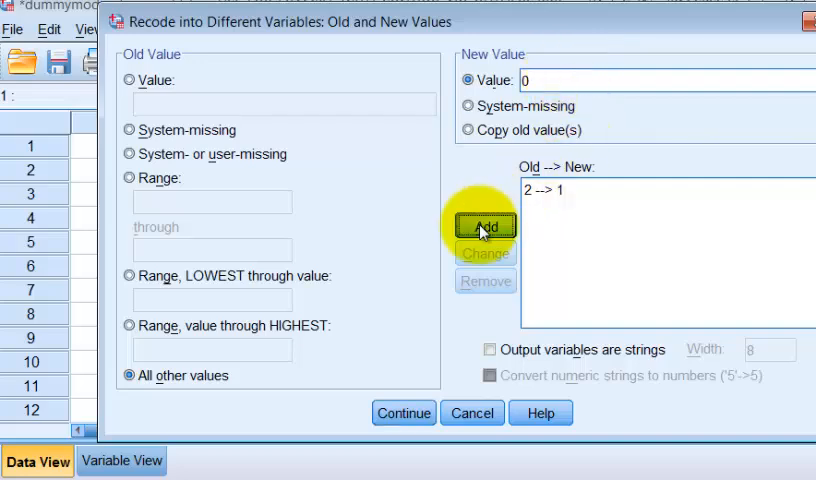
{"action": "left_click", "coordinate": [403, 413]}
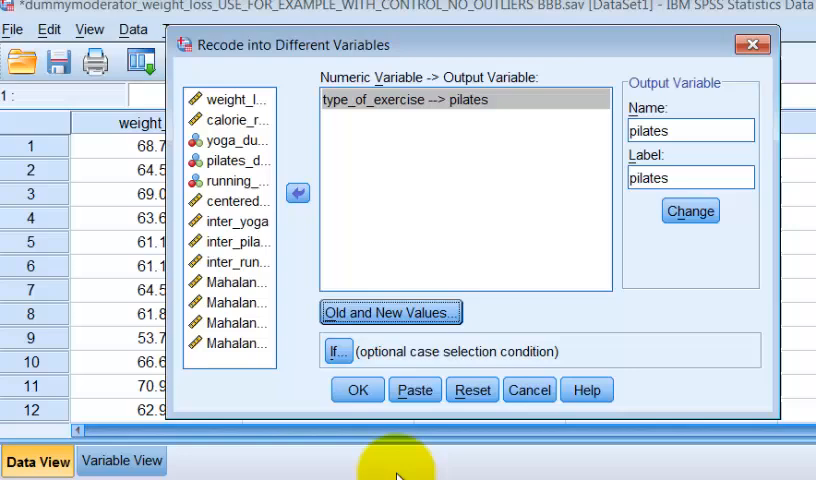
{"action": "left_click", "coordinate": [356, 389]}
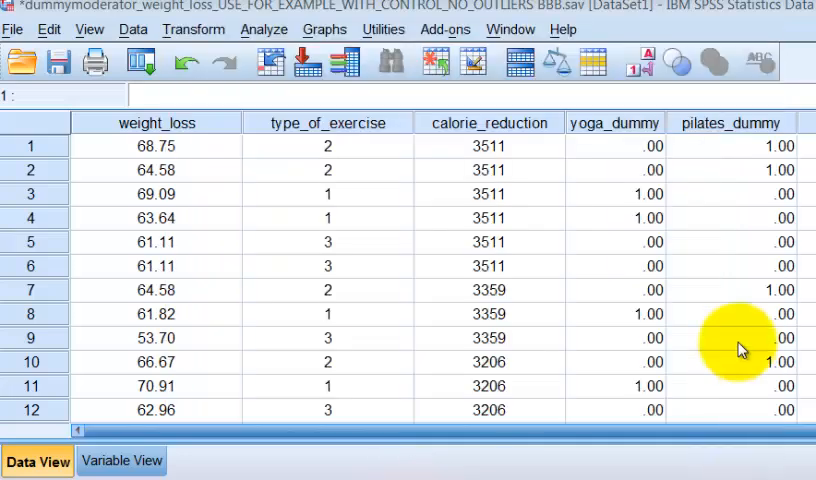
{"action": "mouse_move", "coordinate": [762, 122]}
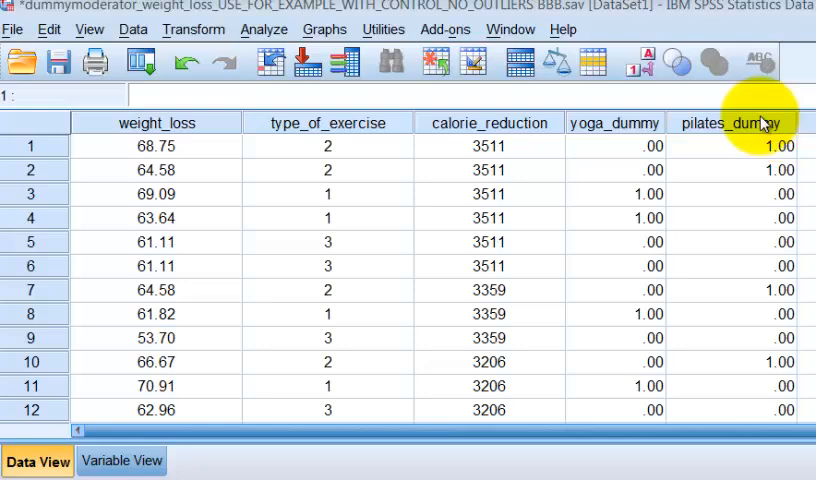
Step: Recode type_of_exercise into 'running', mapping type 3 to 1 and everything else to 0
{"action": "left_click", "coordinate": [192, 29]}
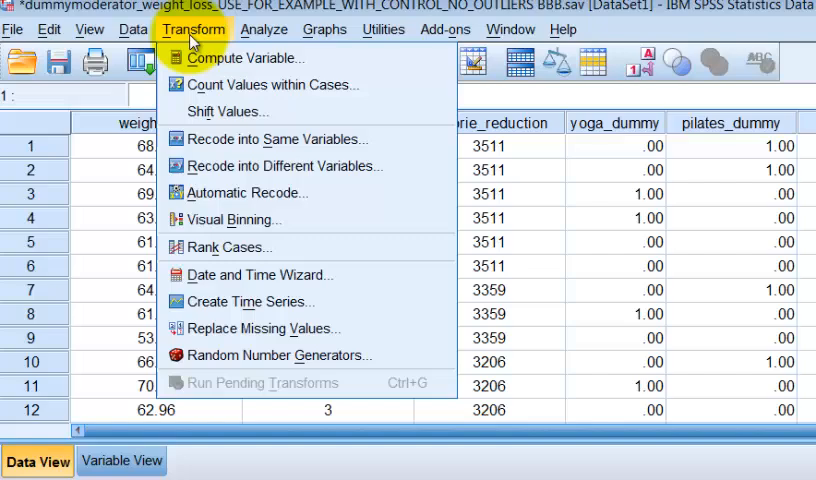
{"action": "left_click", "coordinate": [267, 166]}
{"action": "type", "text": "r"}
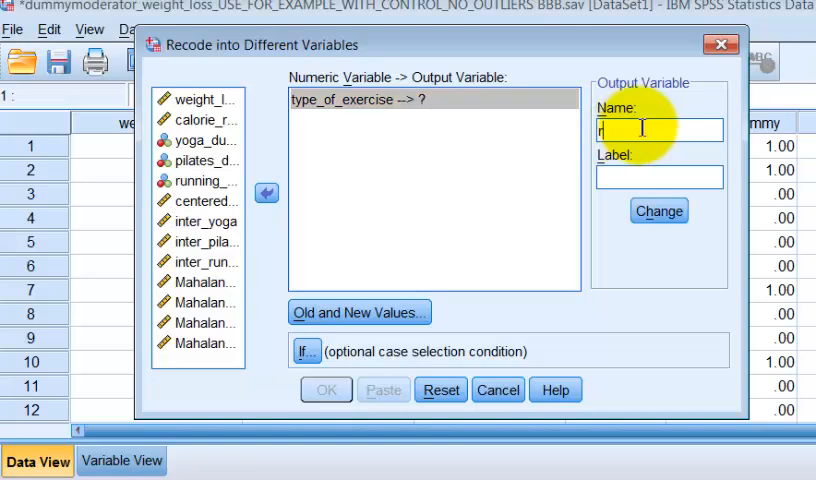
{"action": "type", "text": "unning"}
{"action": "left_click", "coordinate": [660, 177]}
{"action": "type", "text": "runni"}
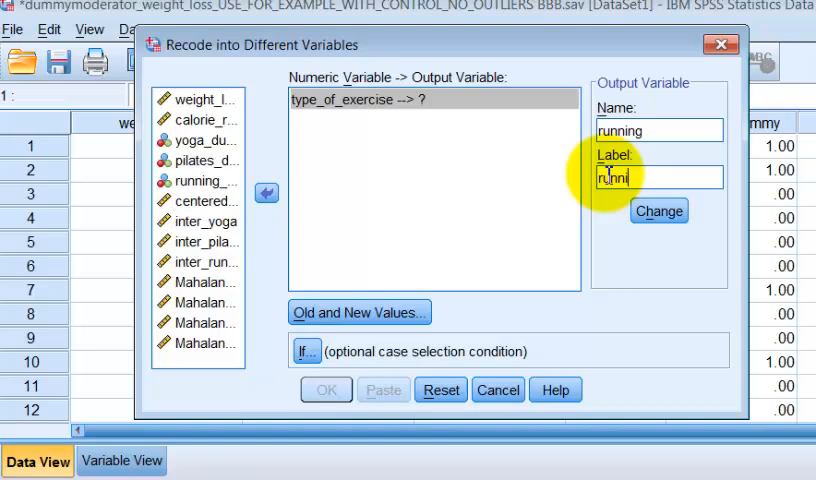
{"action": "left_click", "coordinate": [658, 211]}
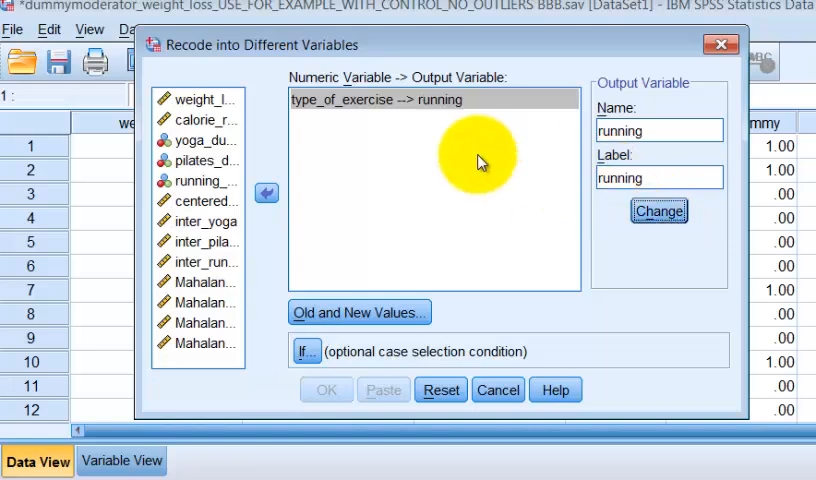
{"action": "left_click", "coordinate": [358, 312]}
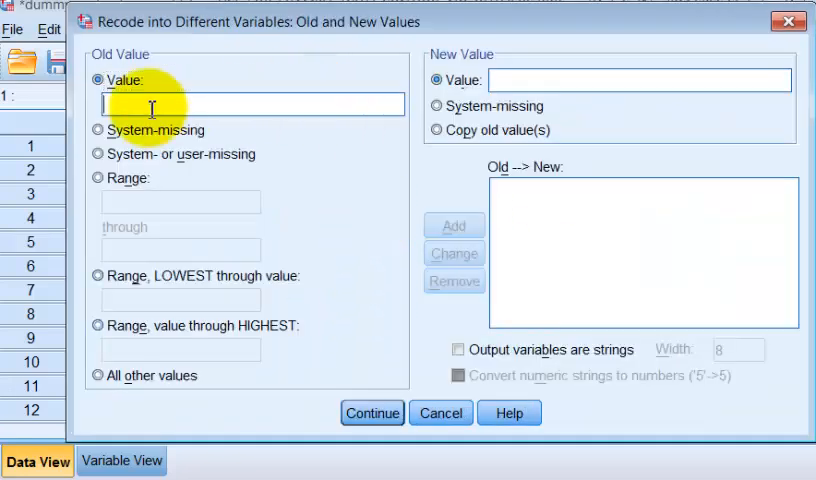
{"action": "type", "text": "3"}
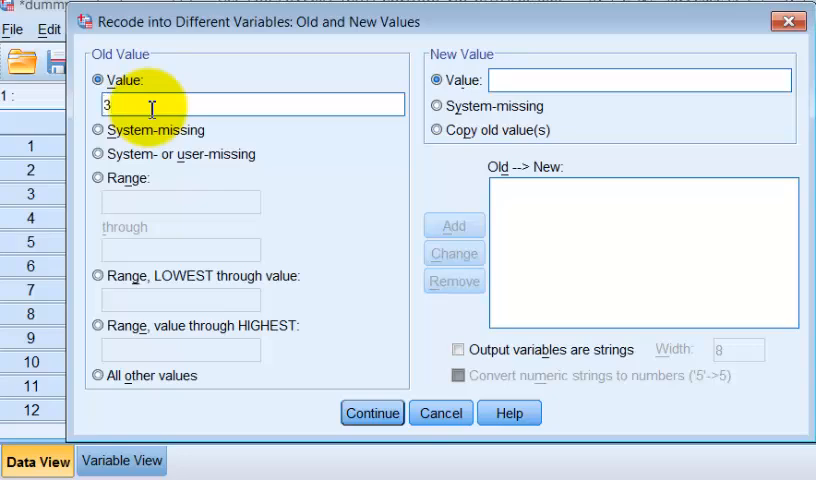
{"action": "left_click", "coordinate": [638, 80]}
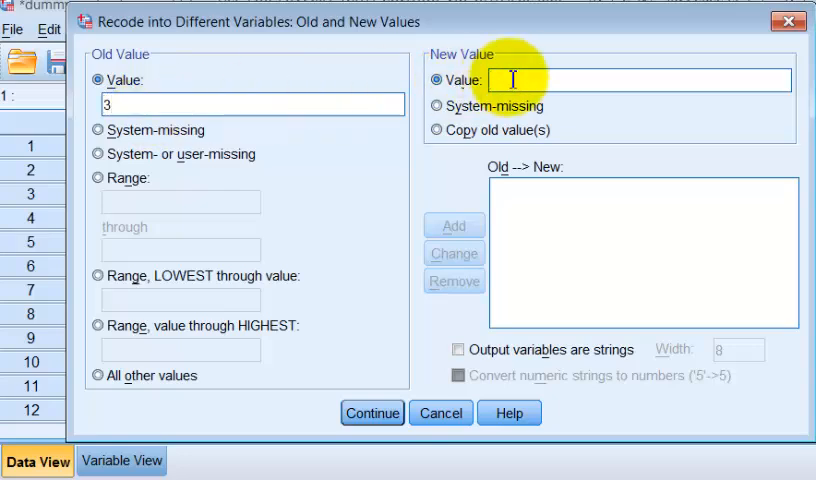
{"action": "left_click", "coordinate": [453, 225]}
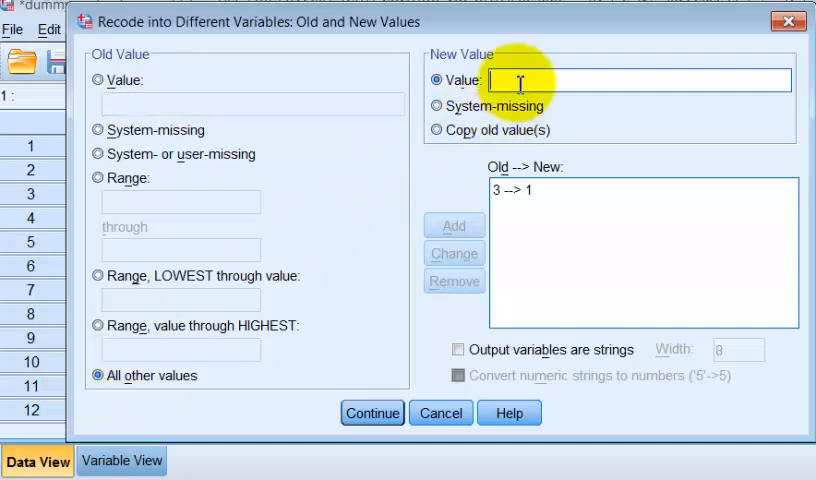
{"action": "left_click", "coordinate": [453, 225]}
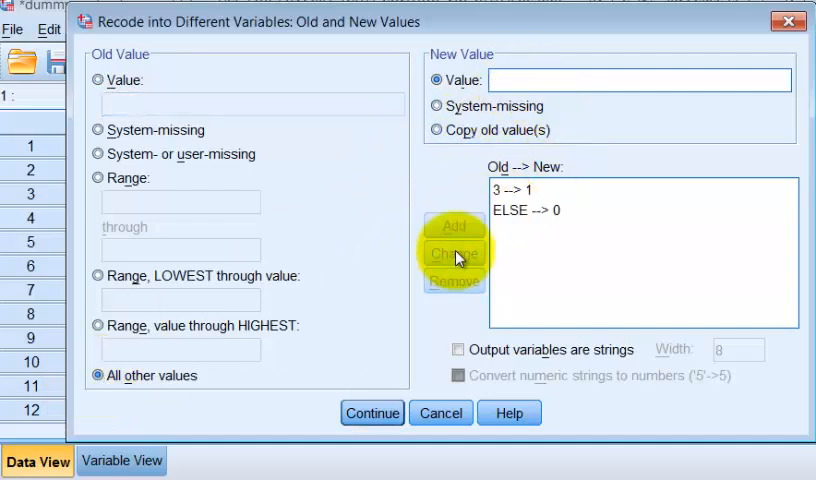
{"action": "left_click", "coordinate": [372, 412]}
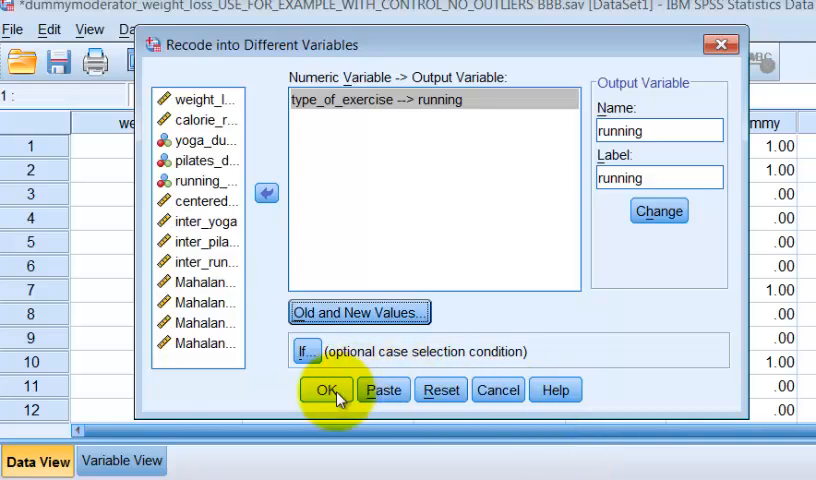
{"action": "left_click", "coordinate": [325, 390]}
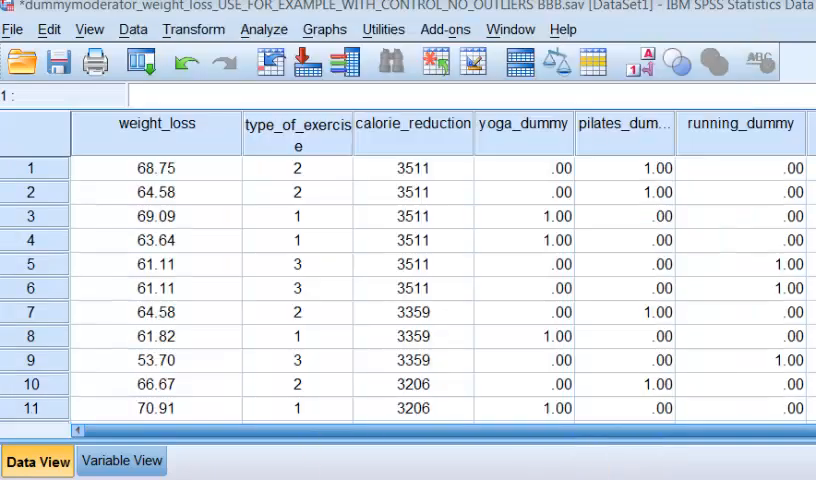
{"action": "mouse_move", "coordinate": [530, 137]}
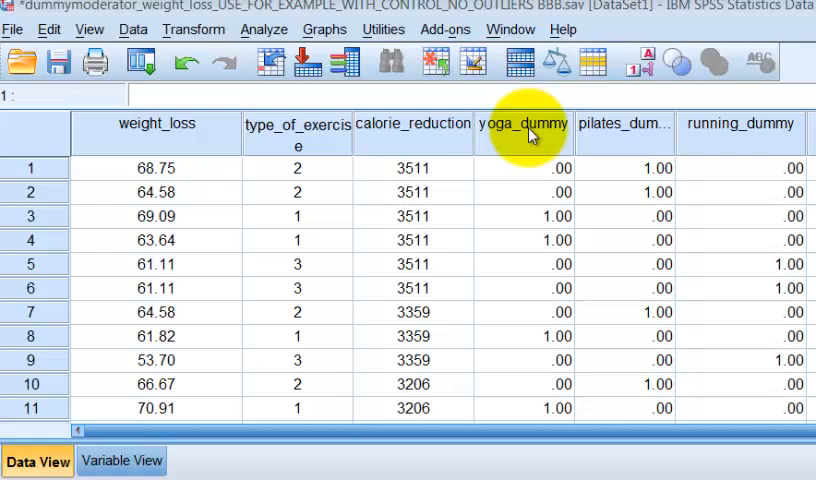
{"action": "mouse_move", "coordinate": [513, 133]}
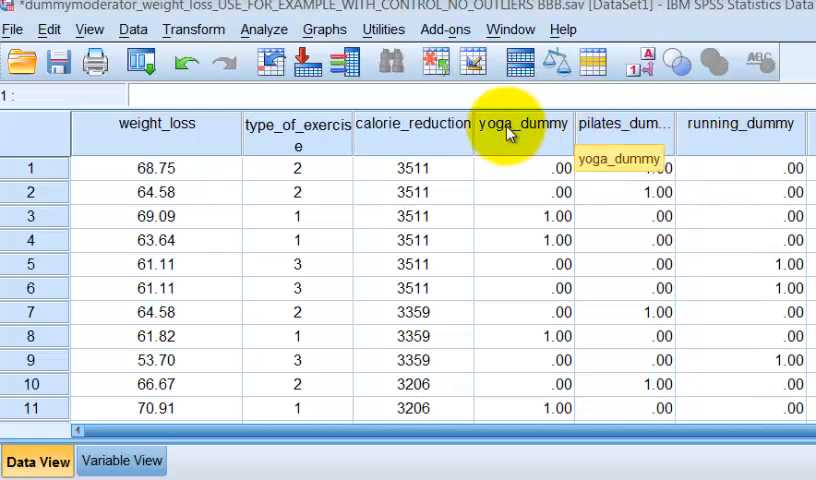
{"action": "mouse_move", "coordinate": [538, 140]}
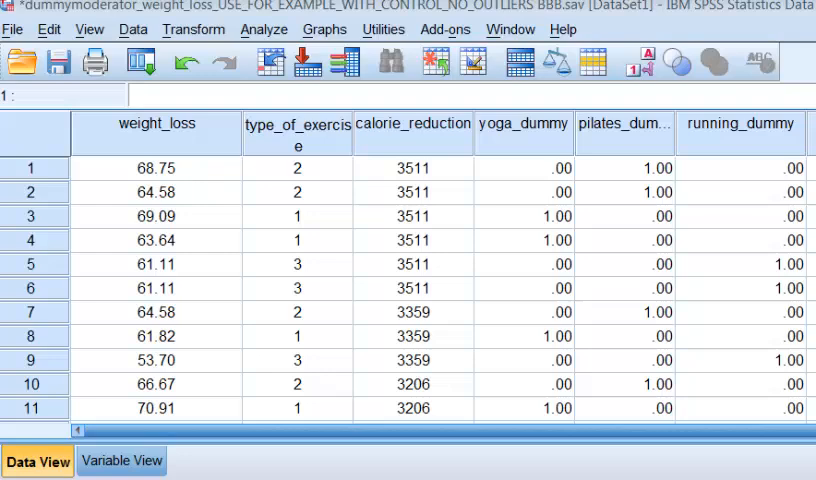
{"action": "scroll", "scroll_direction": "right", "scroll_amount": 3}
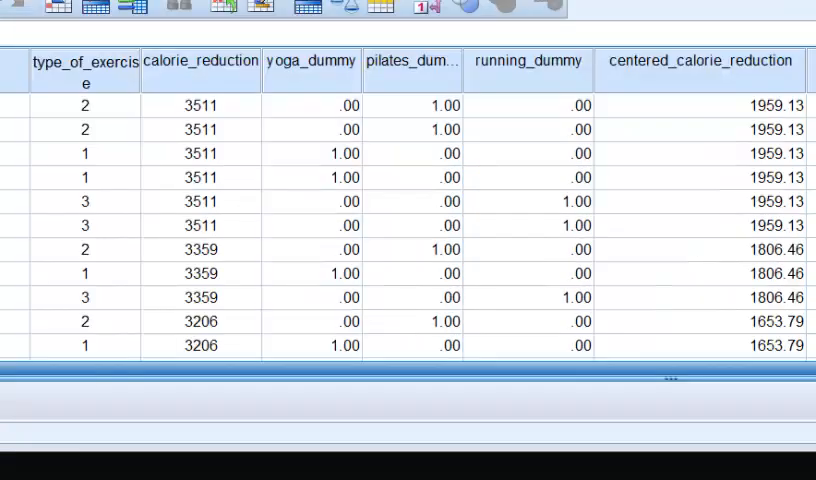
{"action": "mouse_move", "coordinate": [688, 62]}
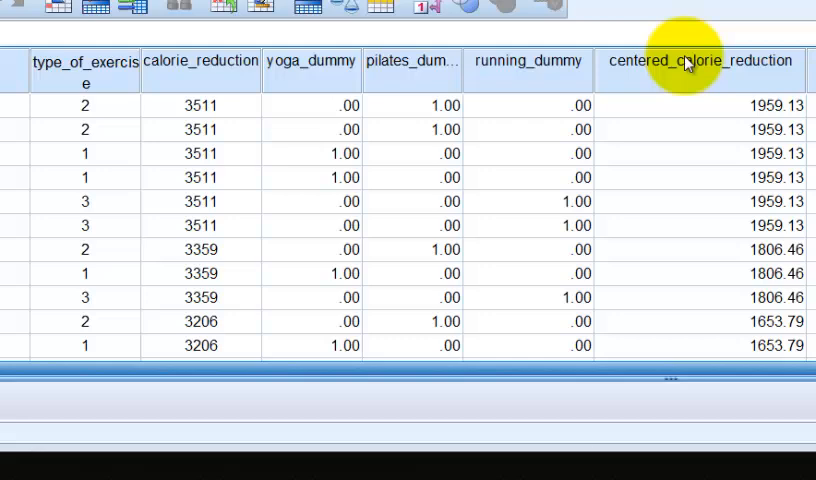
{"action": "mouse_move", "coordinate": [685, 62]}
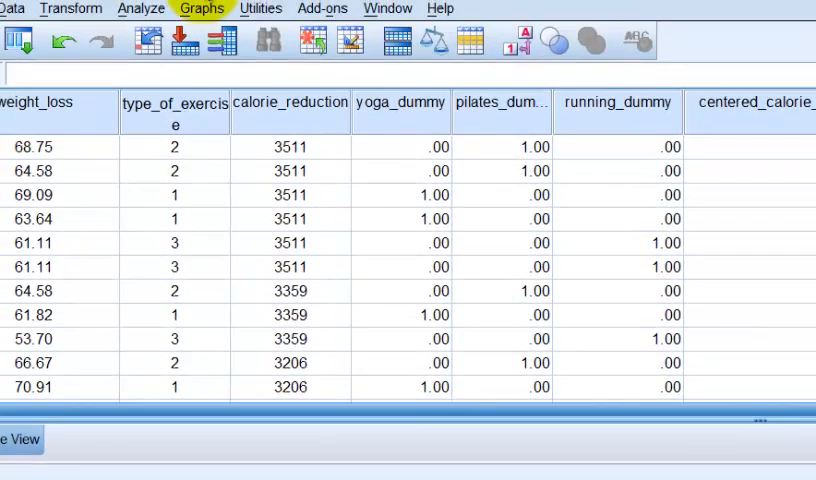
Step: Reset Compute Variable, target interaction_yoga, and build centered_calorie_reduction * yoga_dummy
{"action": "left_click", "coordinate": [70, 9]}
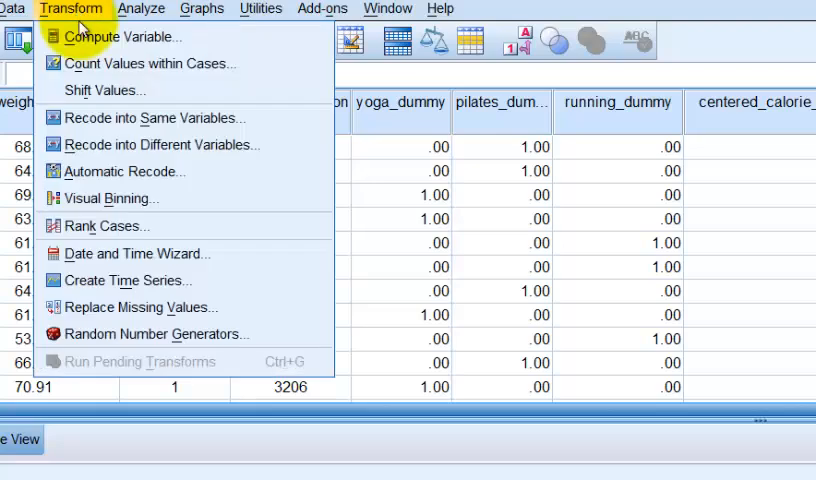
{"action": "left_click", "coordinate": [123, 36]}
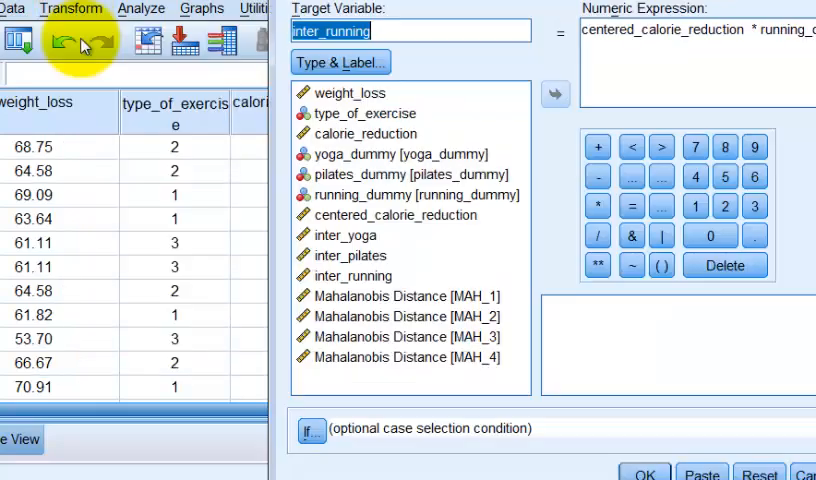
{"action": "left_click", "coordinate": [758, 472]}
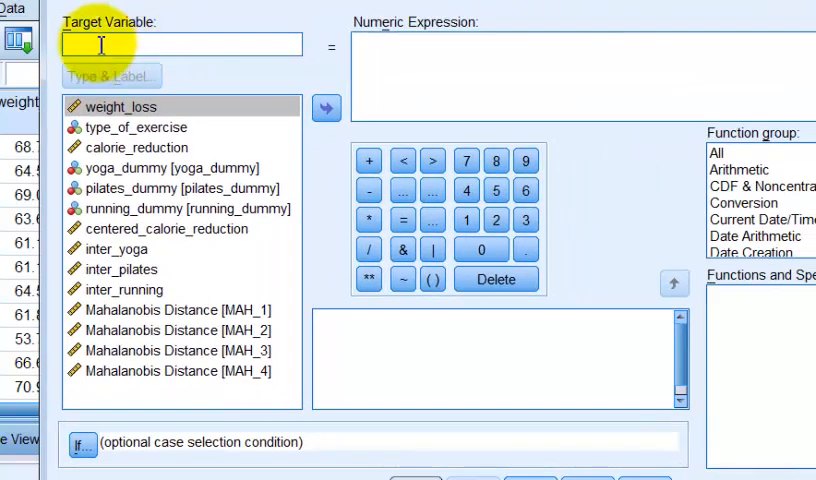
{"action": "type", "text": "inter"}
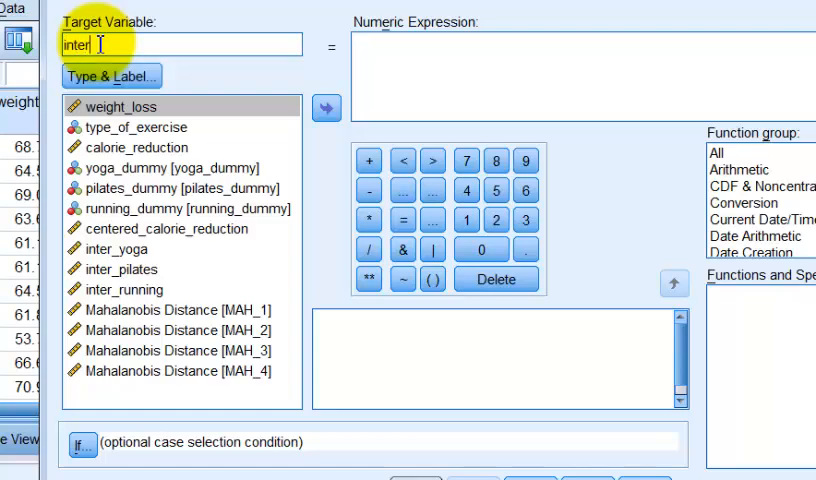
{"action": "type", "text": "action"}
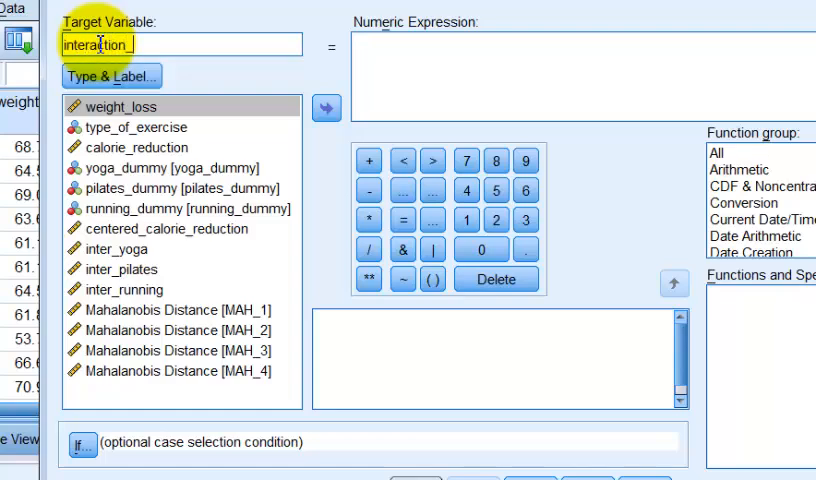
{"action": "type", "text": "_yoga"}
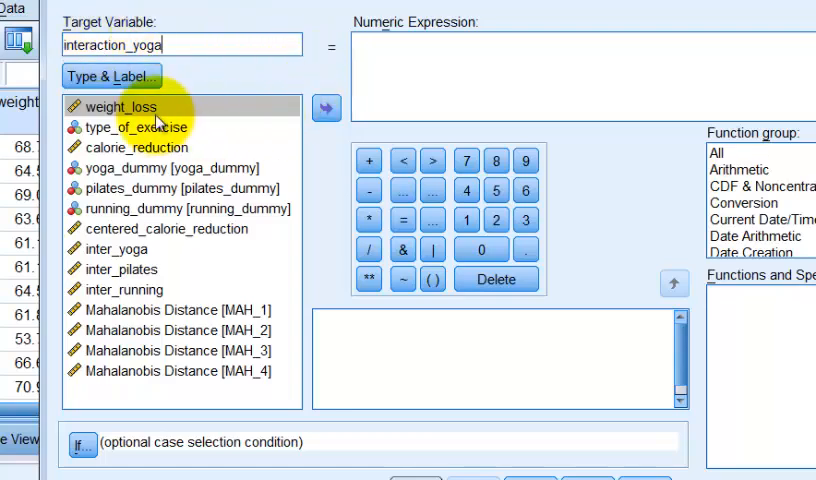
{"action": "mouse_move", "coordinate": [150, 153]}
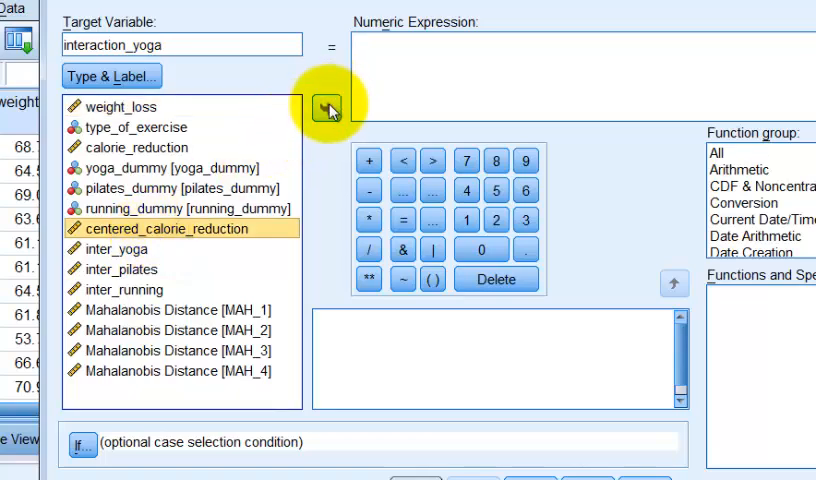
{"action": "left_click", "coordinate": [327, 108]}
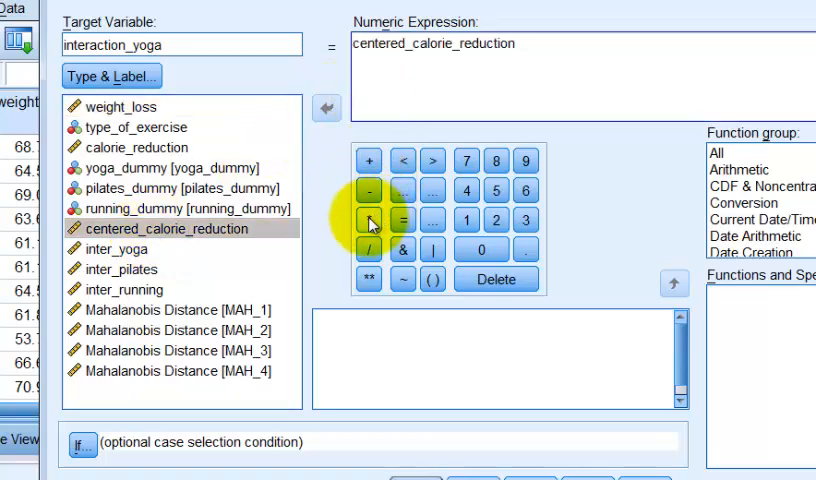
{"action": "left_click", "coordinate": [369, 220]}
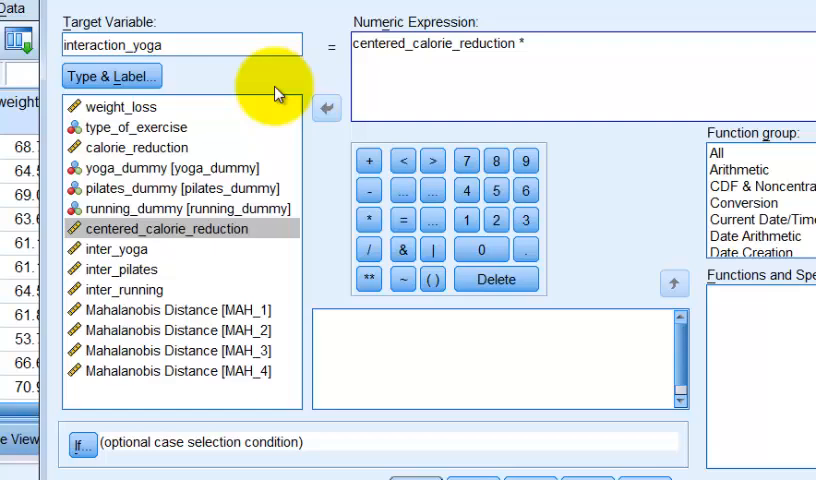
{"action": "mouse_move", "coordinate": [143, 176]}
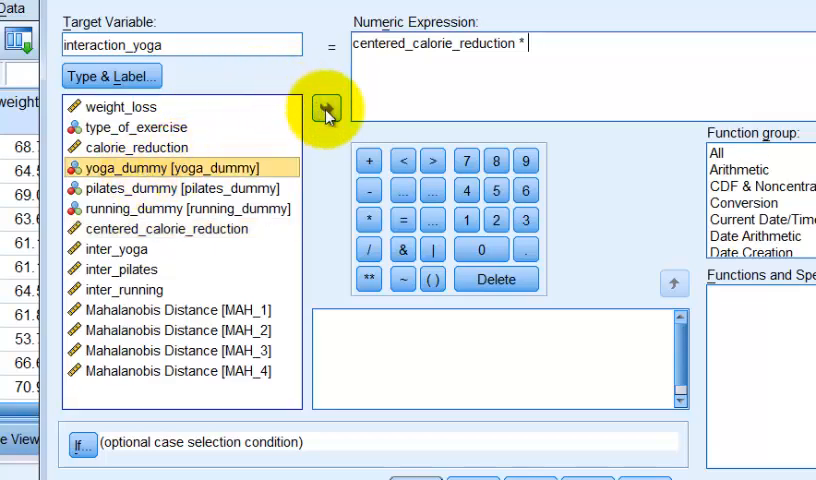
{"action": "left_click", "coordinate": [326, 109]}
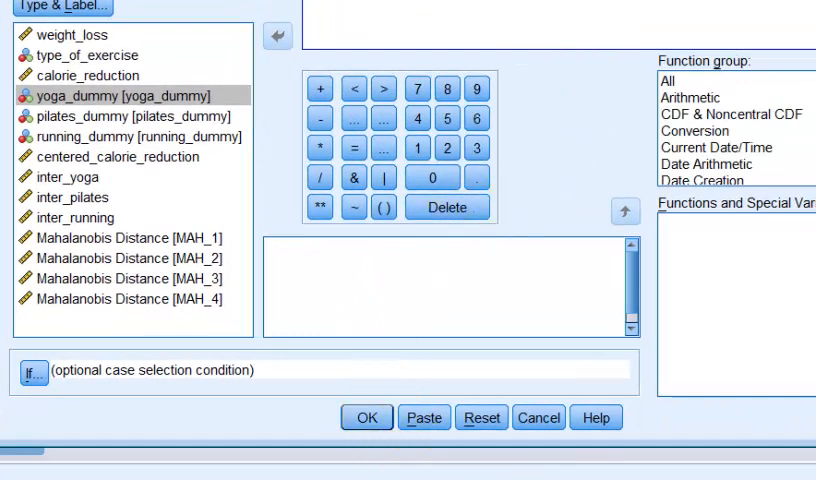
{"action": "left_click", "coordinate": [366, 417]}
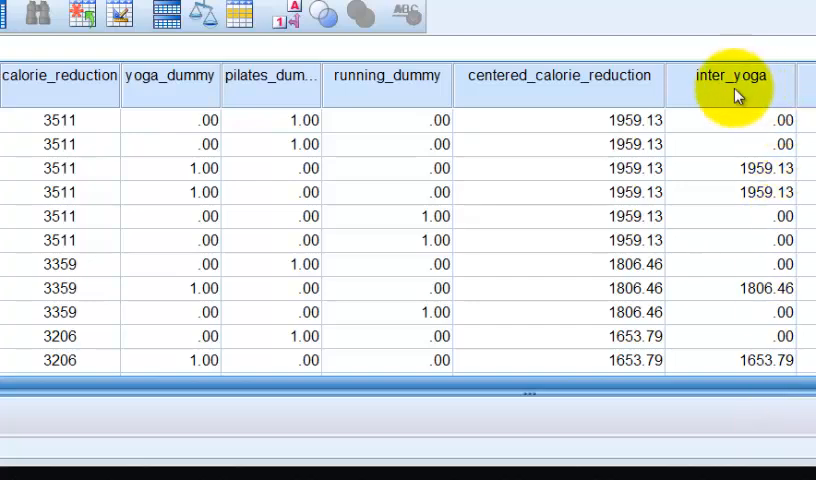
{"action": "mouse_move", "coordinate": [755, 88]}
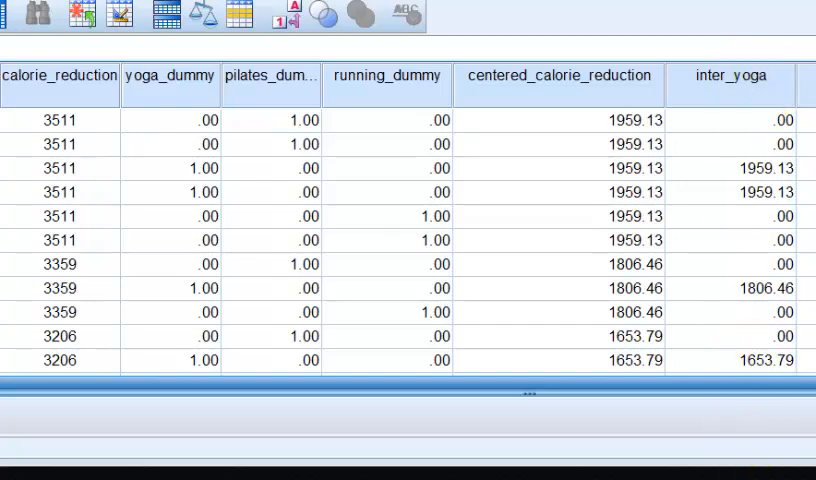
{"action": "scroll", "scroll_direction": "right", "scroll_amount": 3}
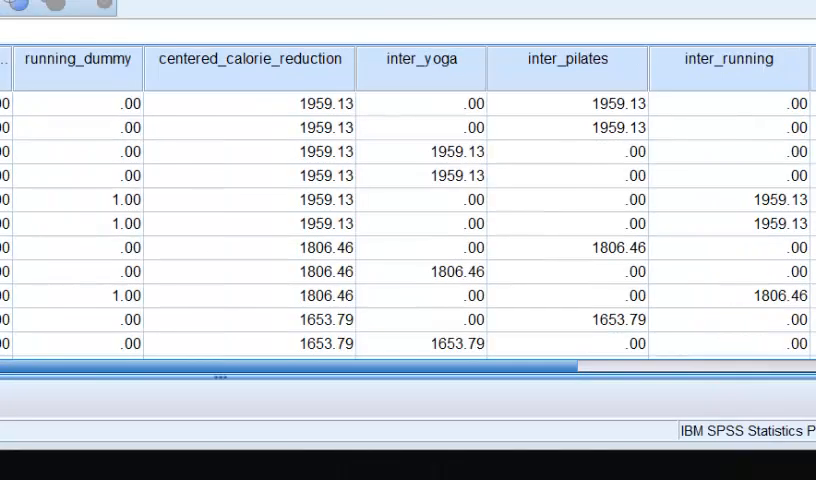
{"action": "mouse_move", "coordinate": [742, 58]}
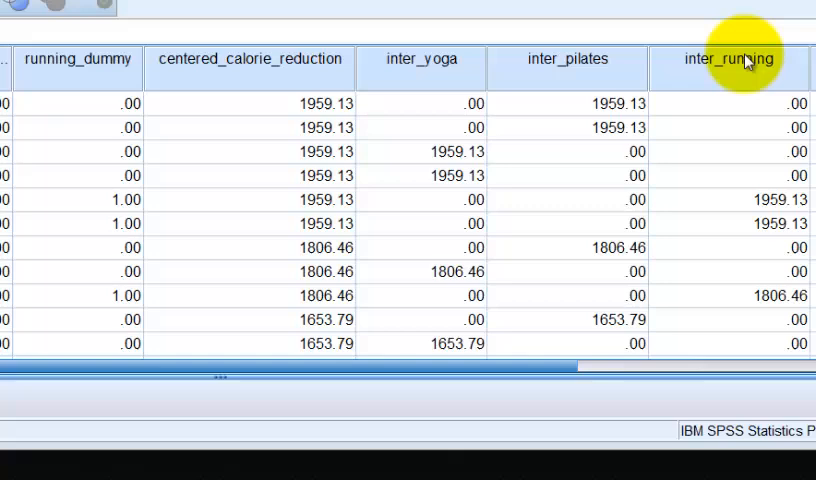
{"action": "mouse_move", "coordinate": [455, 72]}
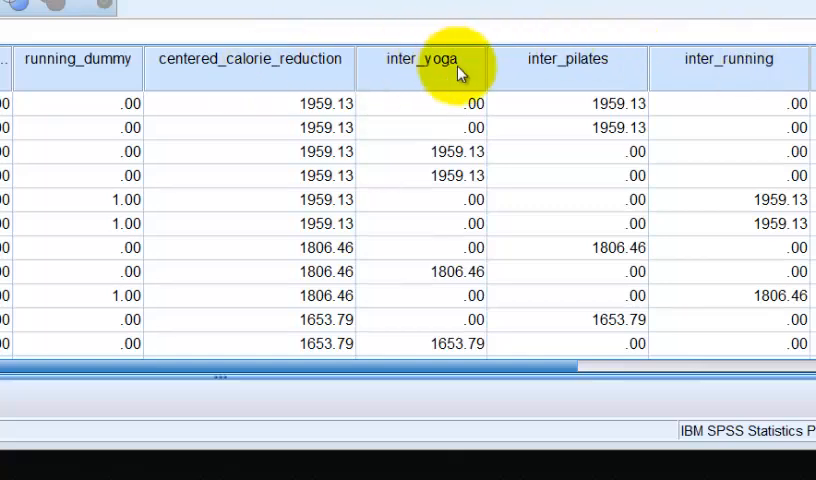
{"action": "mouse_move", "coordinate": [285, 98]}
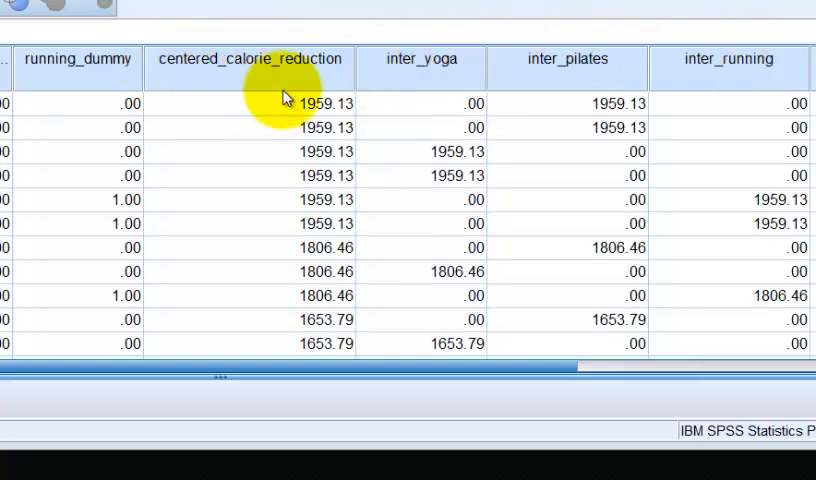
{"action": "mouse_move", "coordinate": [283, 103]}
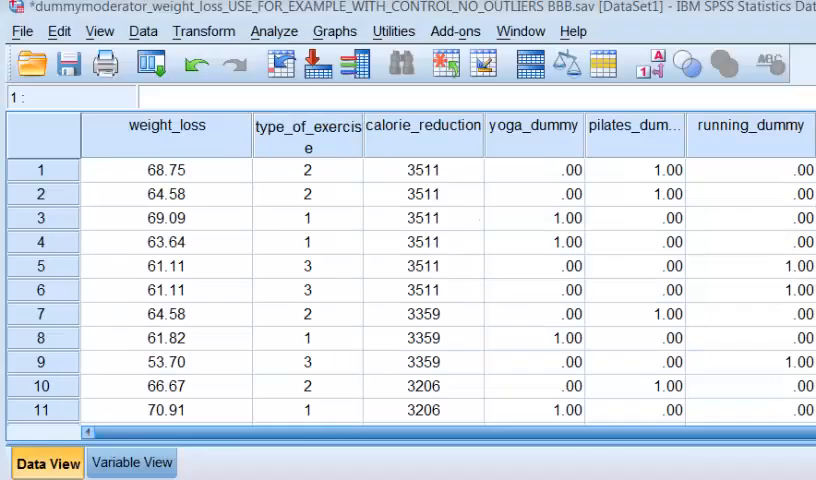
{"action": "mouse_move", "coordinate": [710, 170]}
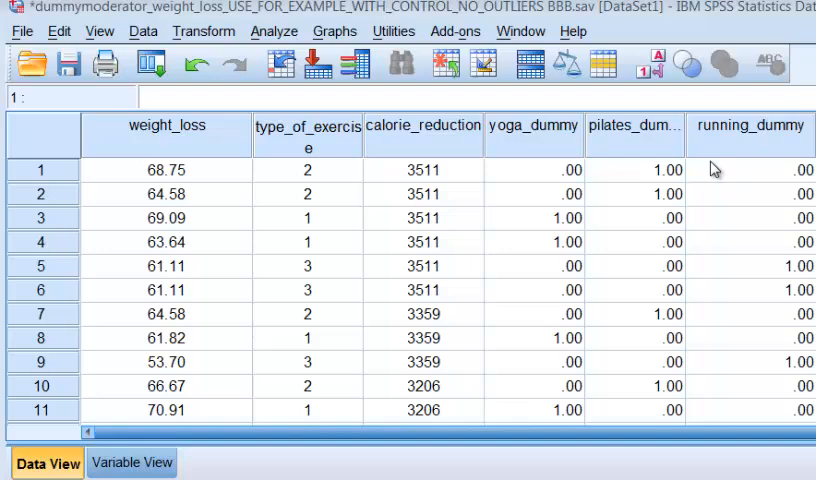
Step: Put centered_calorie_reduction in block 1 and inter_yoga through inter_running in block 2
{"action": "left_click", "coordinate": [275, 31]}
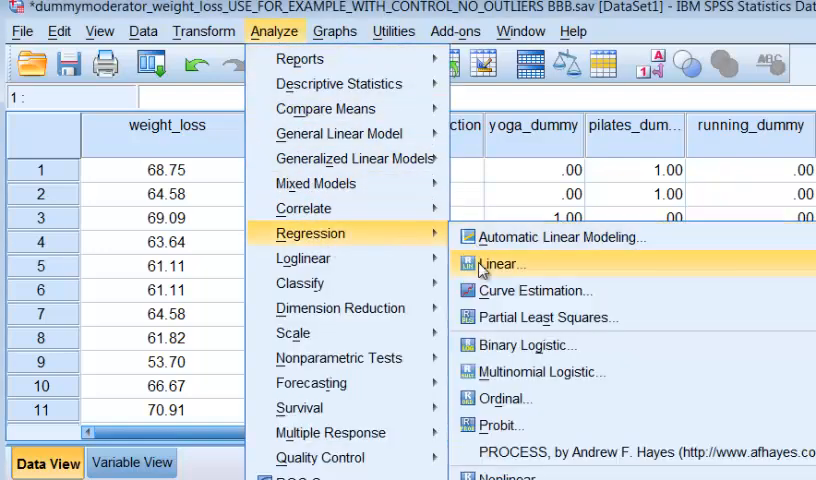
{"action": "left_click", "coordinate": [502, 263]}
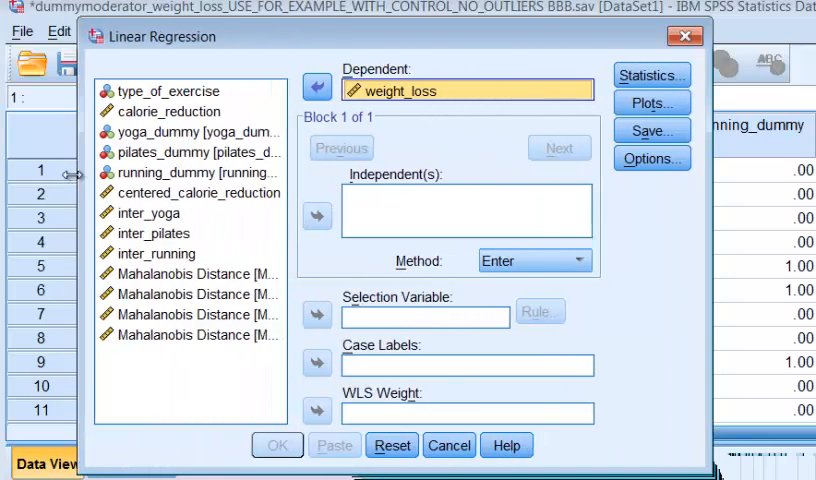
{"action": "left_click", "coordinate": [189, 192]}
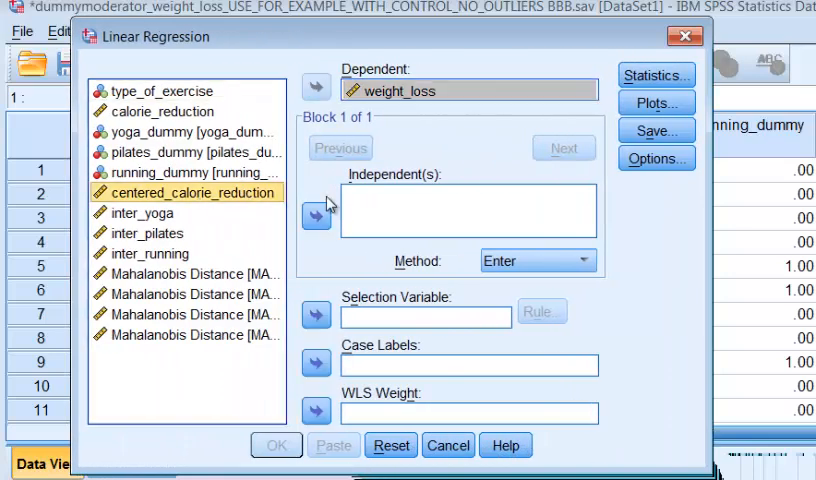
{"action": "left_click", "coordinate": [316, 215]}
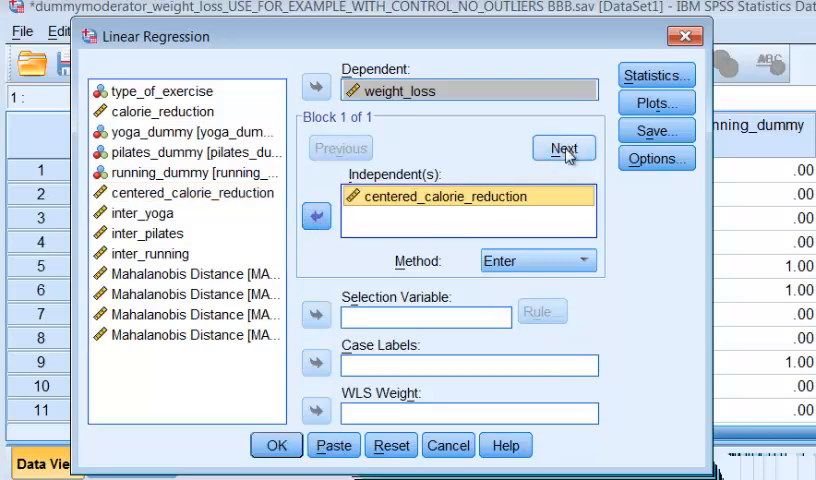
{"action": "left_click", "coordinate": [563, 148]}
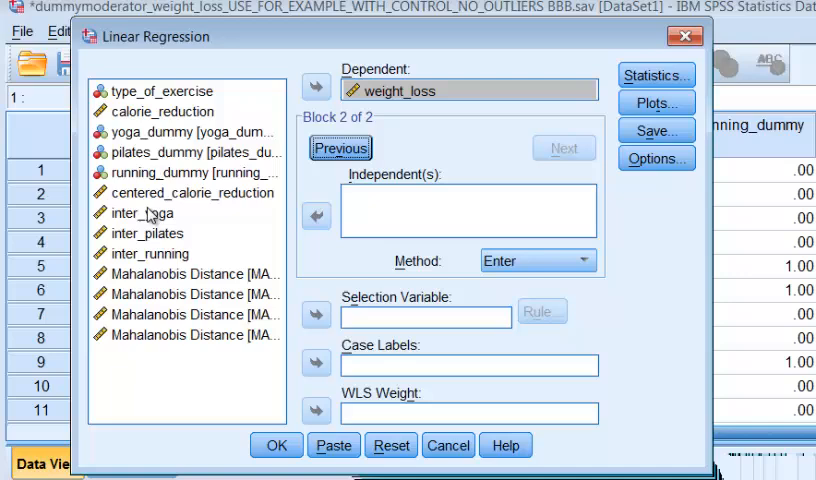
{"action": "left_click", "coordinate": [143, 213]}
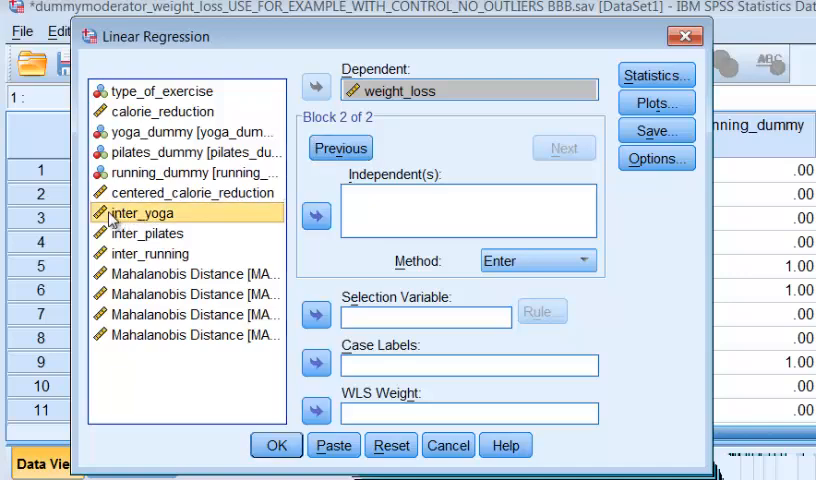
{"action": "left_click", "coordinate": [149, 253]}
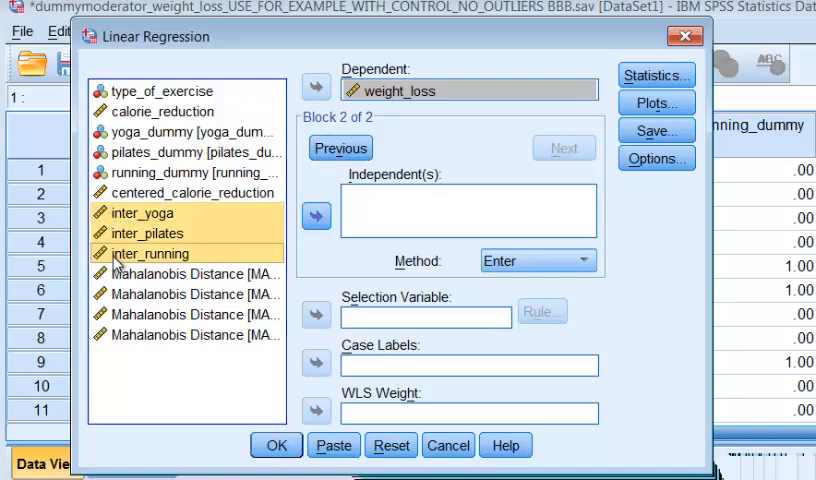
{"action": "left_click", "coordinate": [316, 217]}
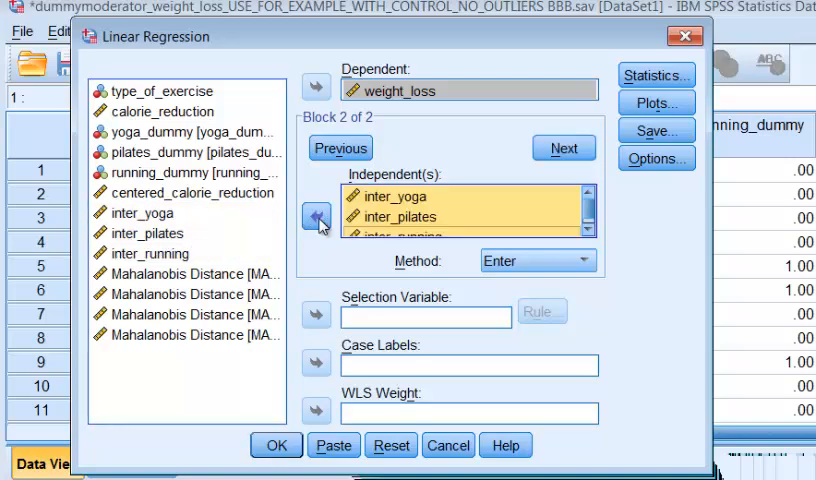
{"action": "left_click", "coordinate": [655, 75]}
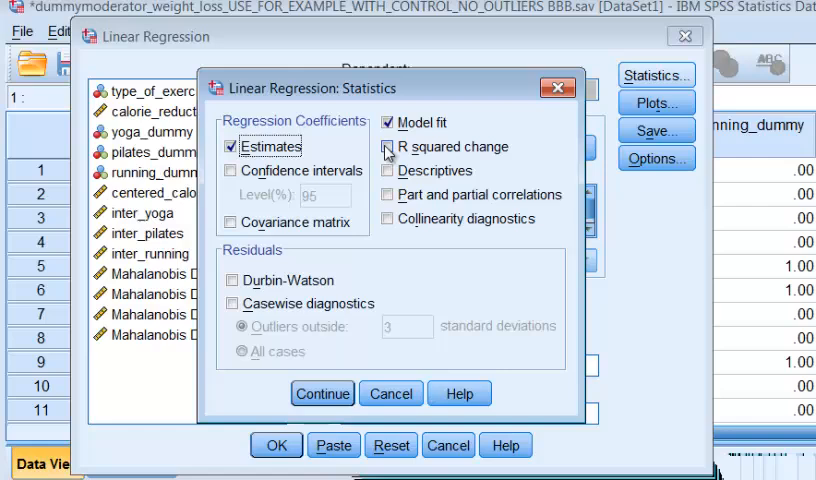
Step: Request R-squared change and Durbin-Watson, plus a *ZRESID versus *ZPRED scatterplot
{"action": "left_click", "coordinate": [392, 170]}
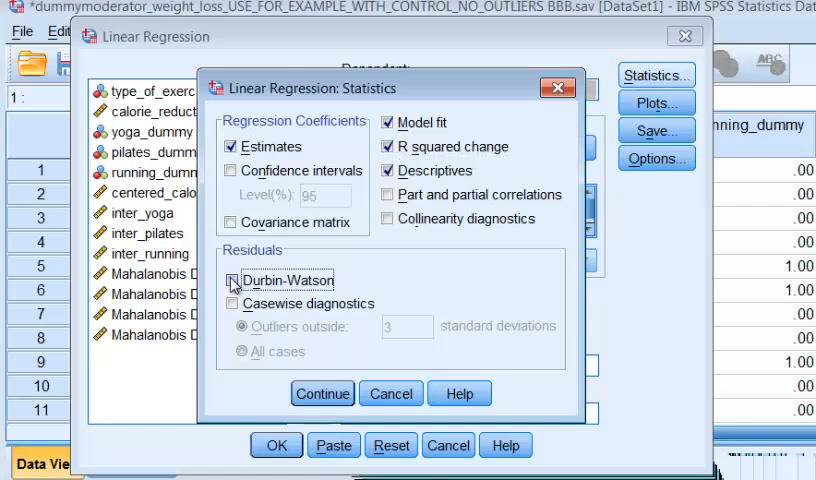
{"action": "left_click", "coordinate": [232, 280]}
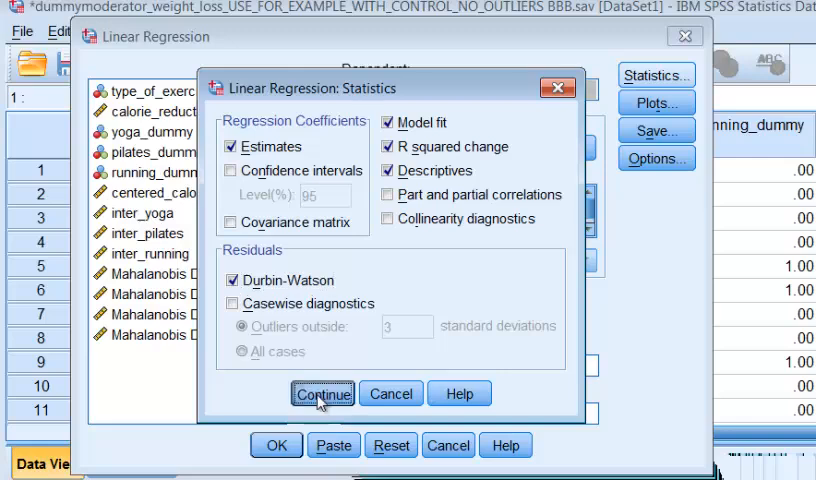
{"action": "left_click", "coordinate": [322, 393]}
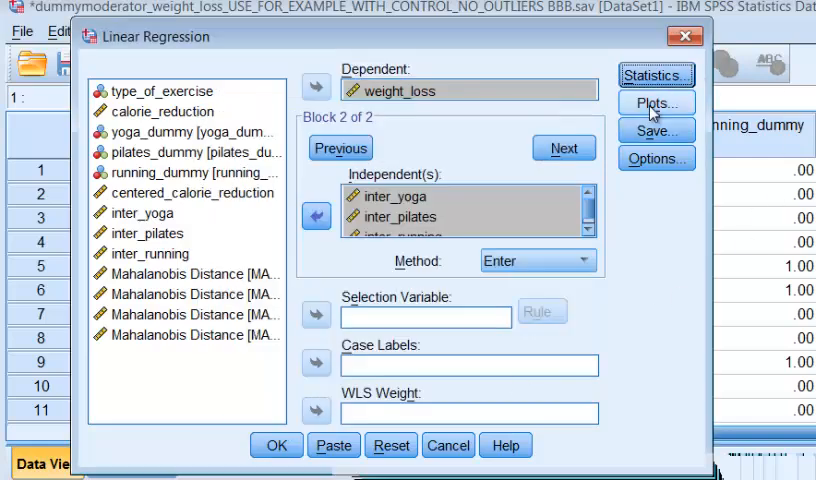
{"action": "left_click", "coordinate": [656, 102]}
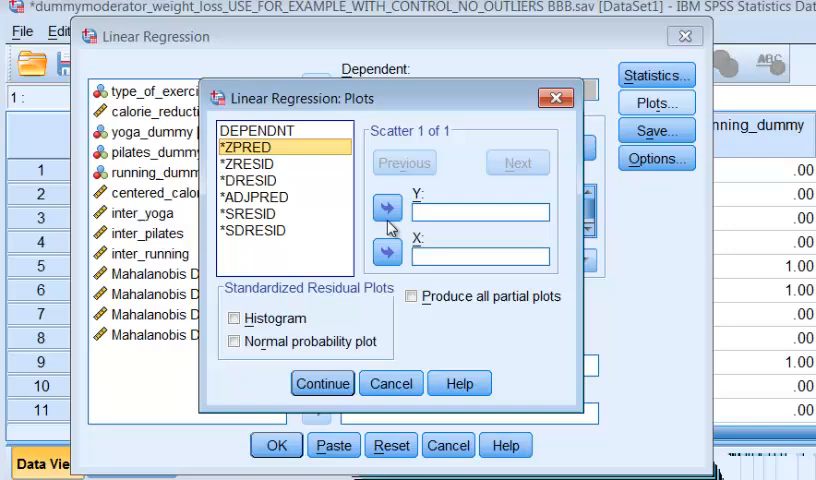
{"action": "left_click", "coordinate": [386, 250]}
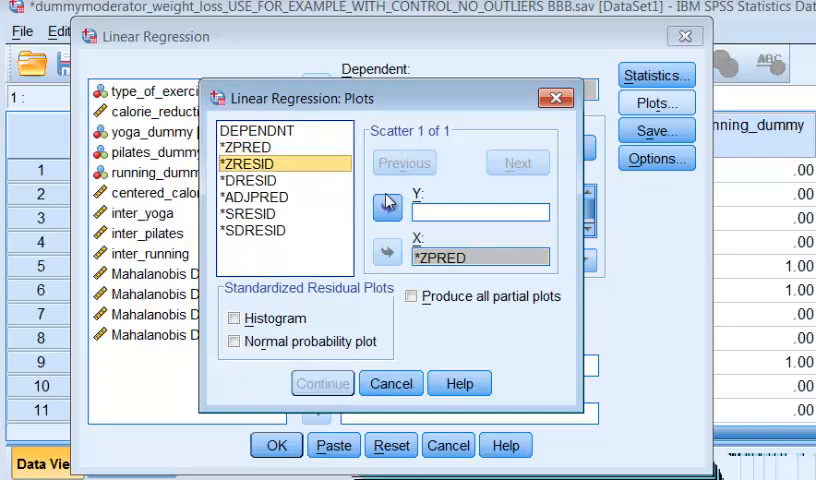
{"action": "left_click", "coordinate": [387, 205]}
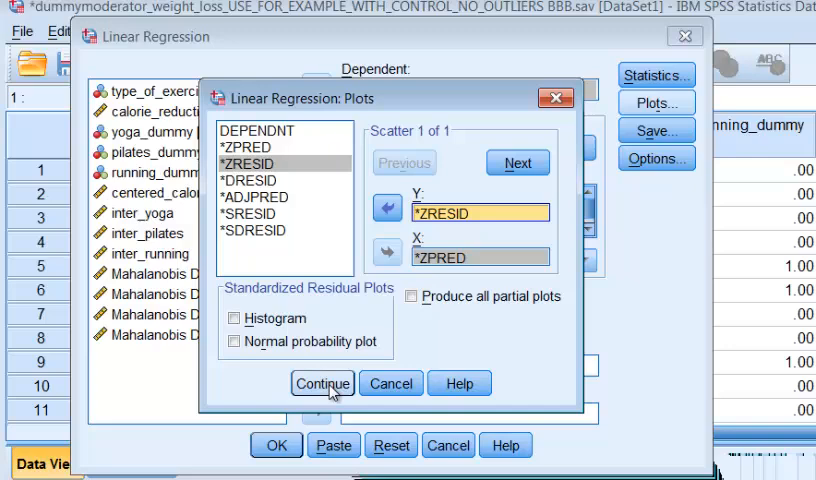
{"action": "left_click", "coordinate": [322, 383]}
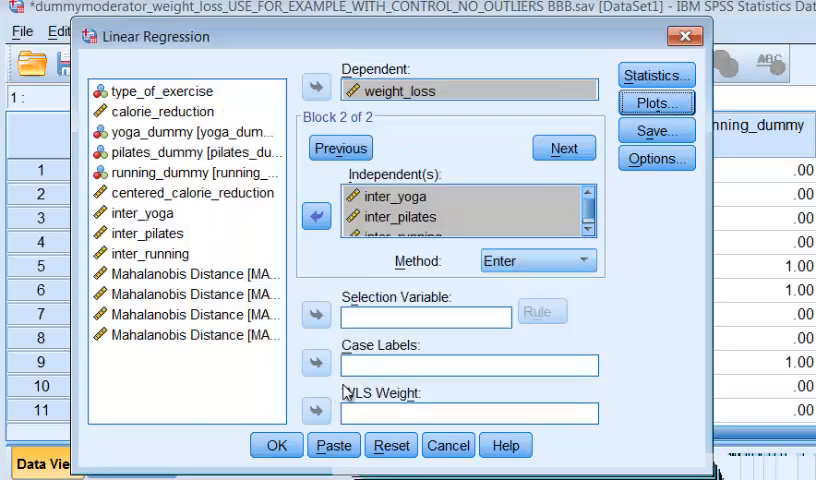
Step: Save Mahalanobis distances, keep default options, and run the hierarchical regression
{"action": "left_click", "coordinate": [655, 130]}
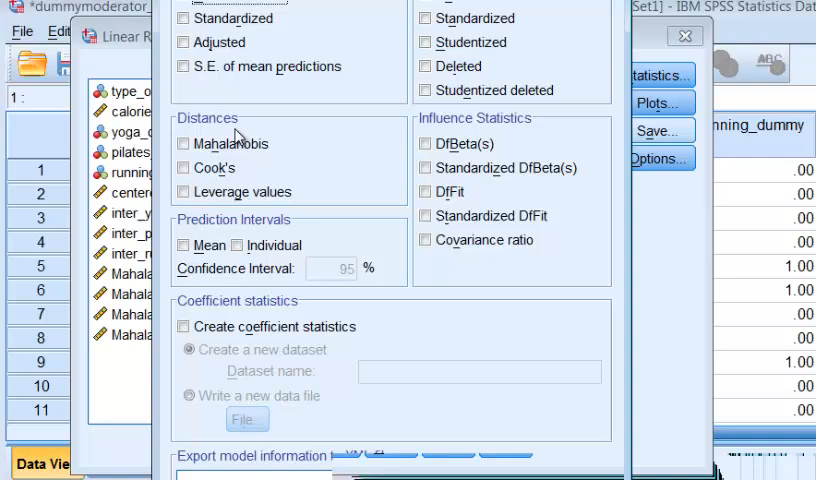
{"action": "left_click", "coordinate": [183, 143]}
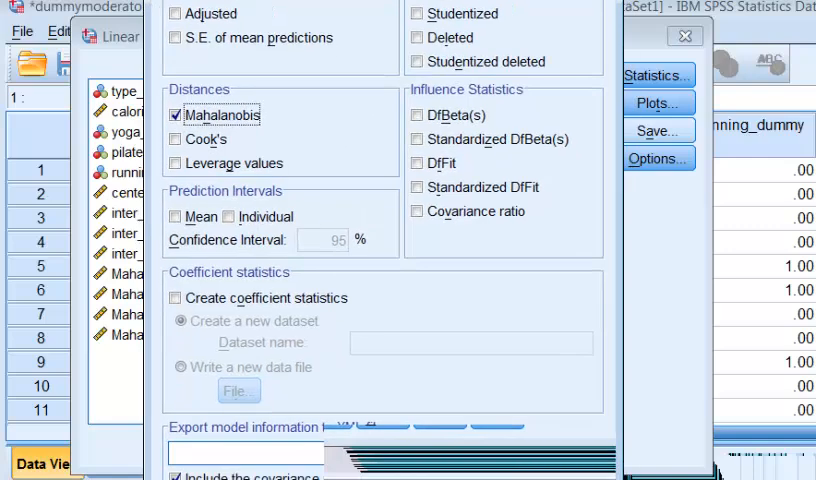
{"action": "left_click", "coordinate": [685, 35]}
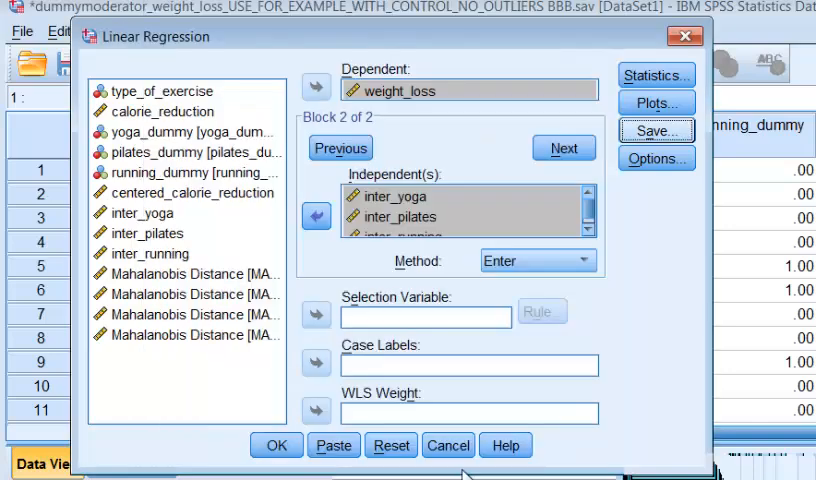
{"action": "left_click", "coordinate": [656, 158]}
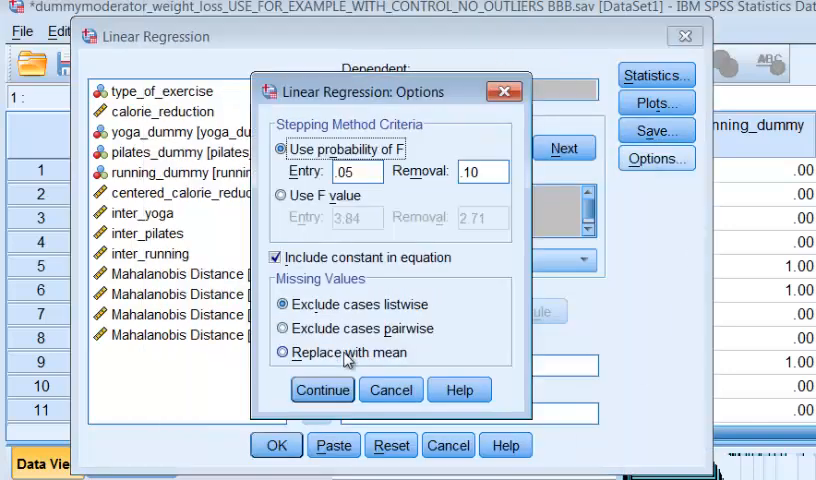
{"action": "left_click", "coordinate": [322, 390]}
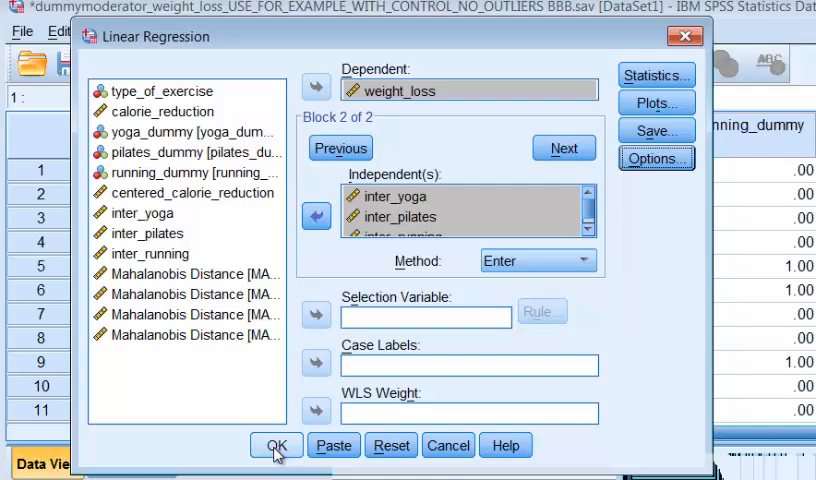
{"action": "left_click", "coordinate": [276, 445]}
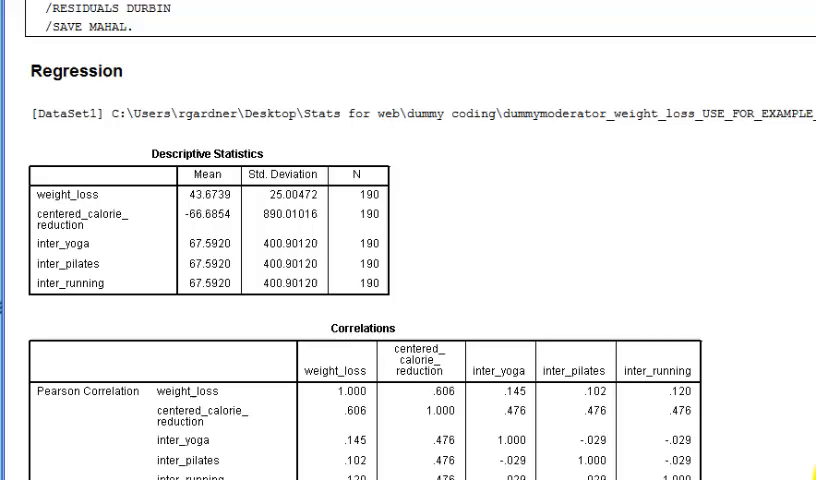
Step: Scroll through the Descriptive Statistics and Correlations tables in the output viewer
{"action": "scroll", "scroll_direction": "down", "scroll_amount": 3}
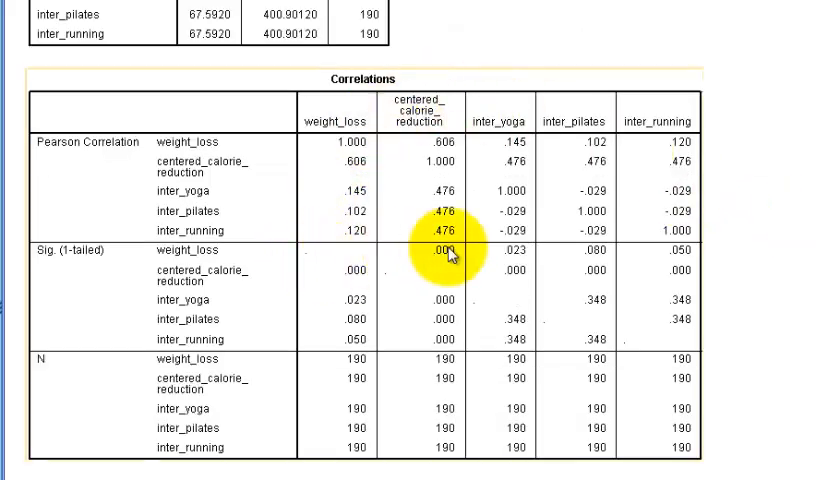
{"action": "mouse_move", "coordinate": [760, 303]}
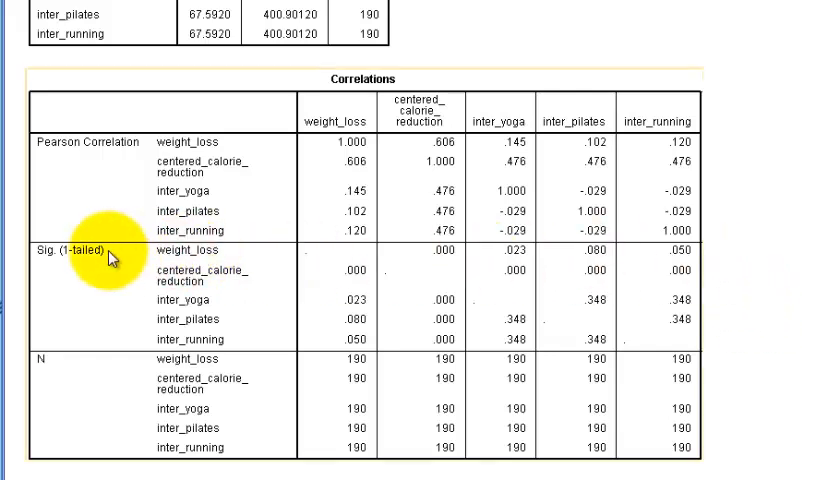
{"action": "mouse_move", "coordinate": [438, 80]}
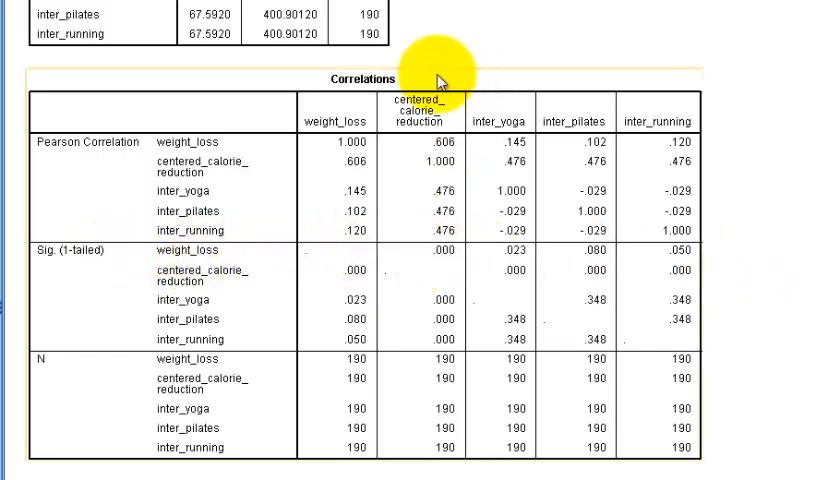
{"action": "mouse_move", "coordinate": [453, 277]}
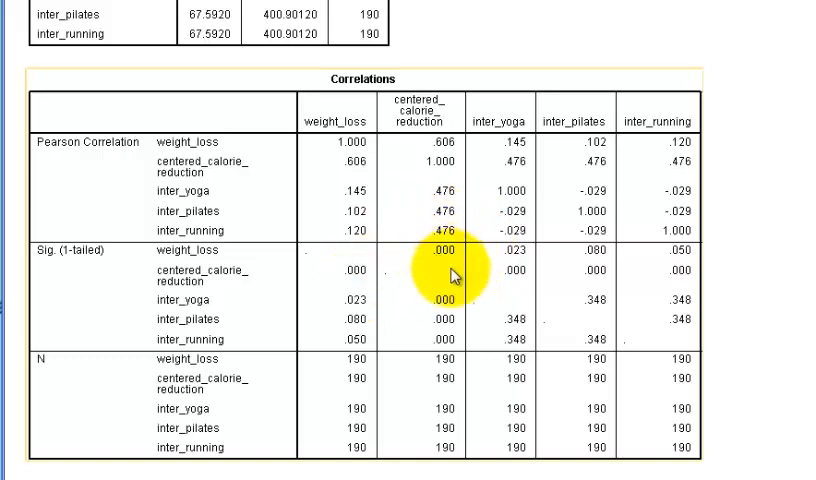
{"action": "mouse_move", "coordinate": [590, 242]}
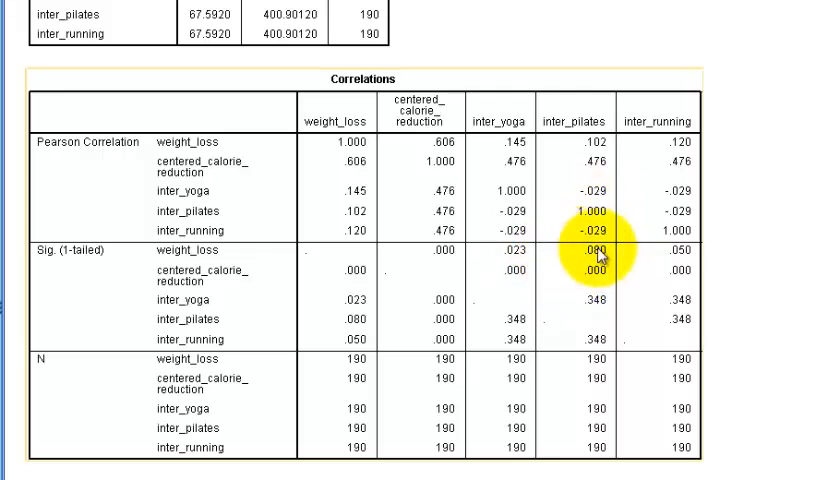
{"action": "scroll", "scroll_direction": "down", "scroll_amount": 3}
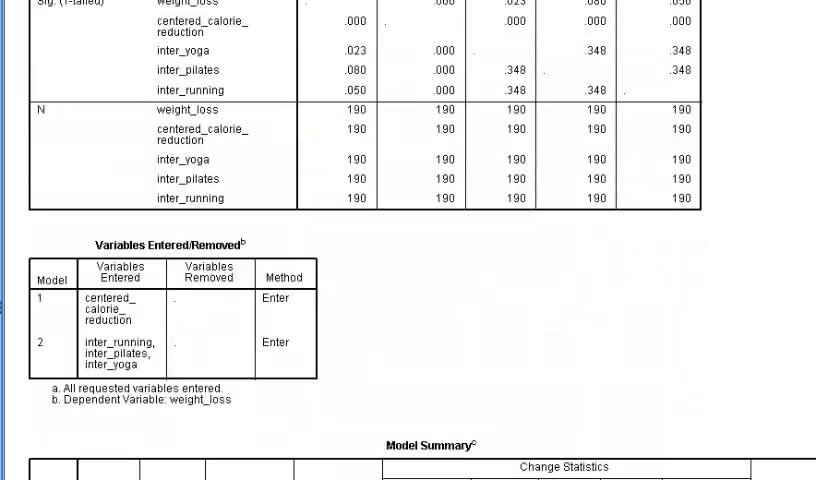
{"action": "scroll", "scroll_direction": "down", "scroll_amount": 3}
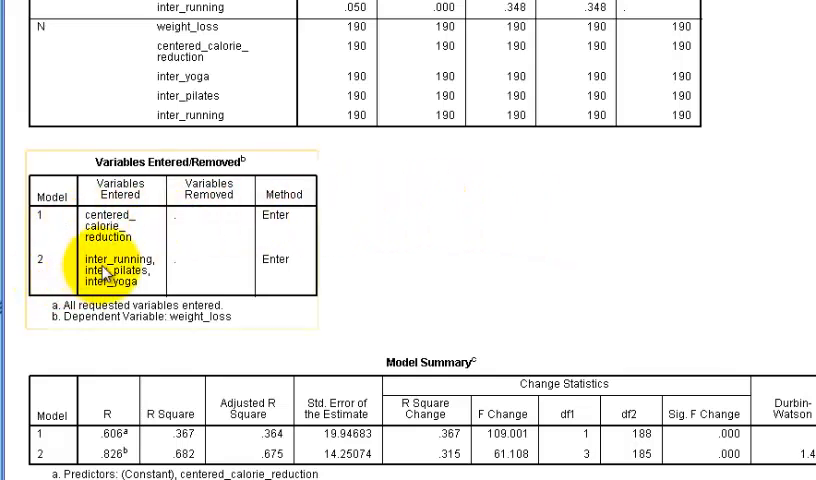
{"action": "mouse_move", "coordinate": [548, 275]}
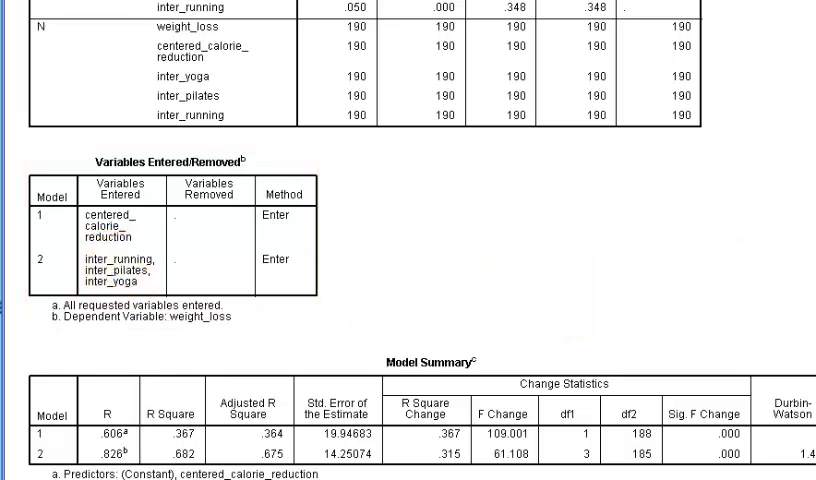
{"action": "scroll", "scroll_direction": "down", "scroll_amount": 3}
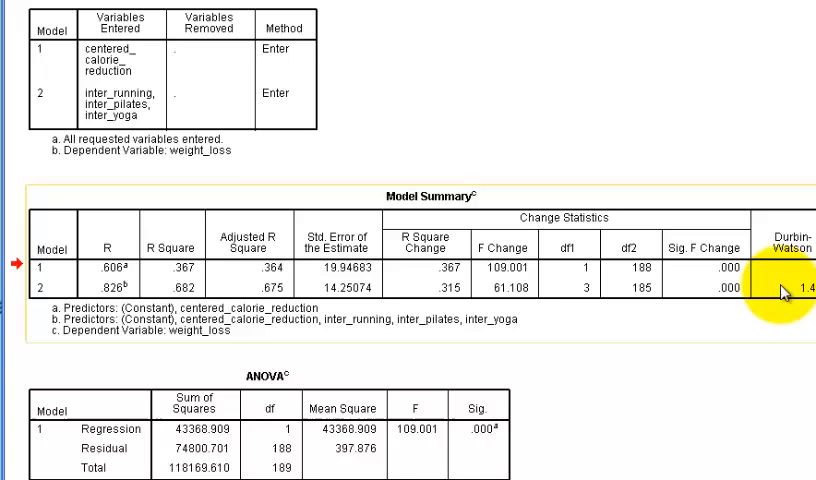
{"action": "mouse_move", "coordinate": [220, 215]}
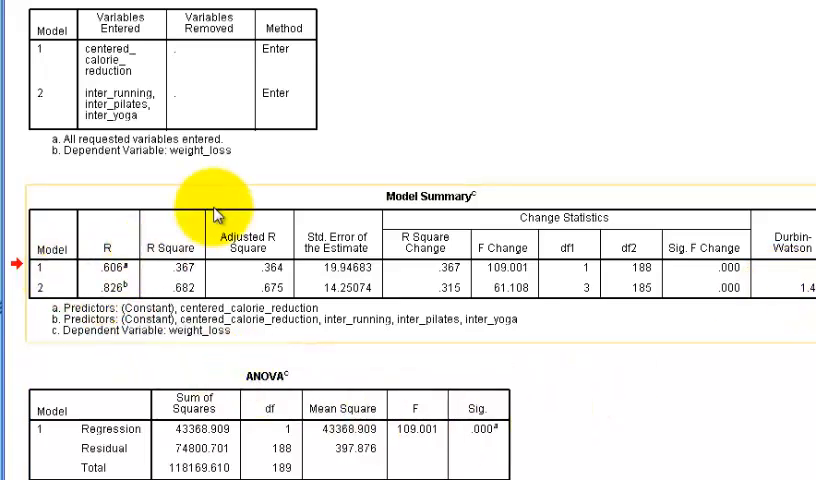
{"action": "mouse_move", "coordinate": [198, 284]}
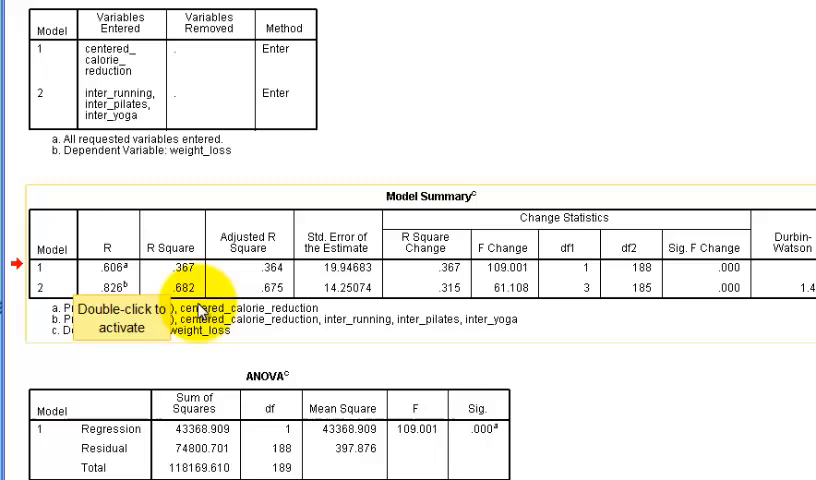
{"action": "mouse_move", "coordinate": [705, 318]}
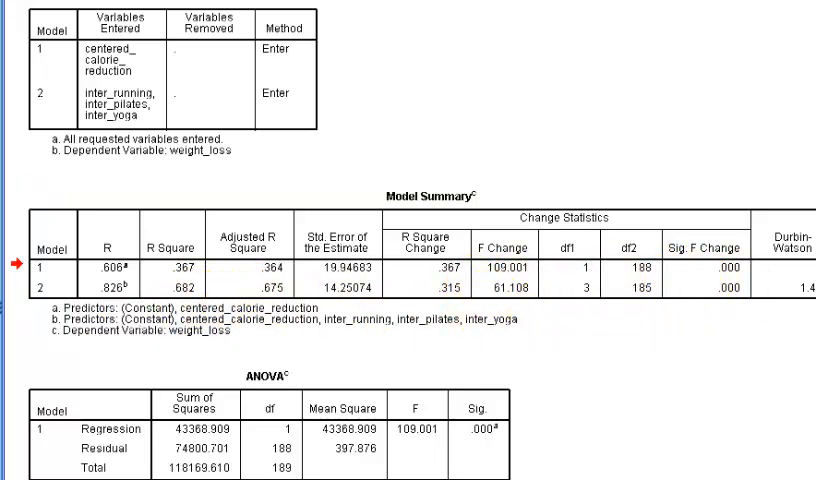
{"action": "scroll", "scroll_direction": "down", "scroll_amount": 3}
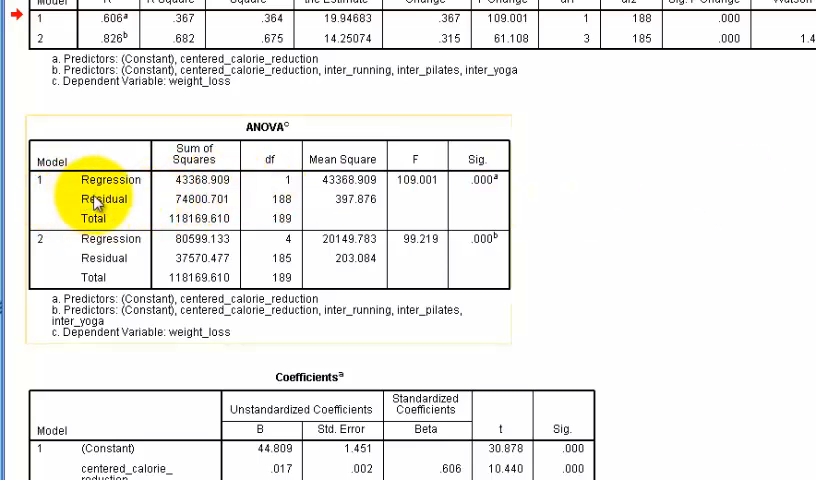
{"action": "mouse_move", "coordinate": [200, 195]}
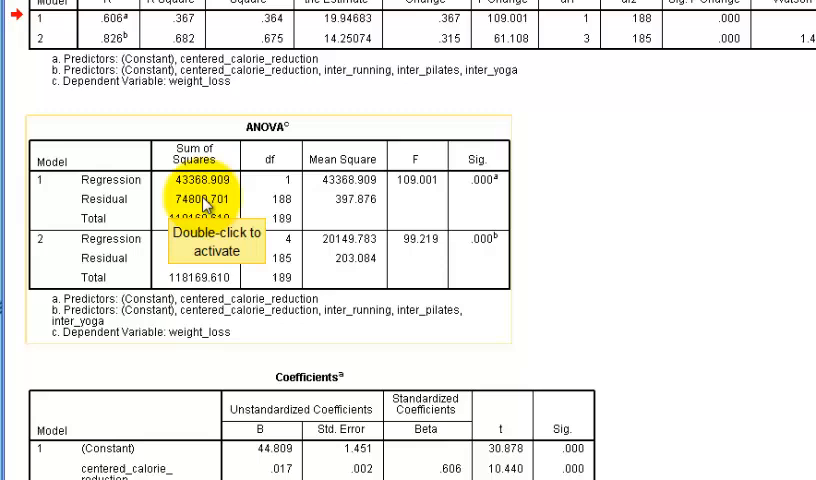
{"action": "mouse_move", "coordinate": [490, 200]}
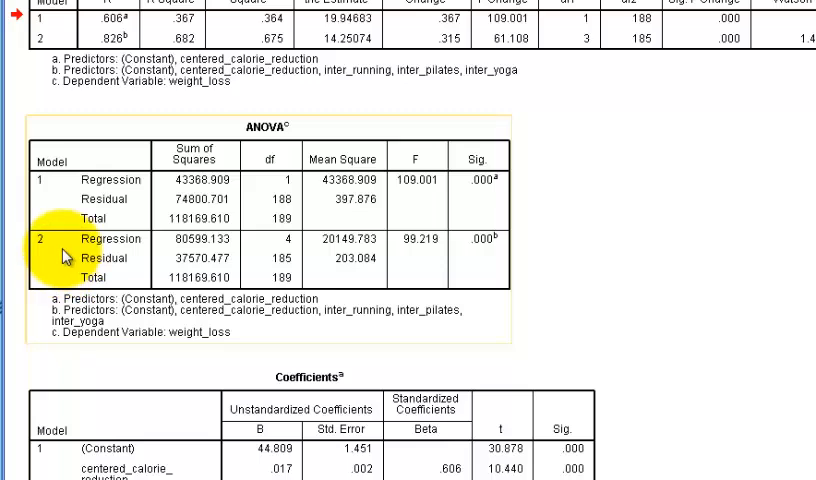
{"action": "mouse_move", "coordinate": [62, 256]}
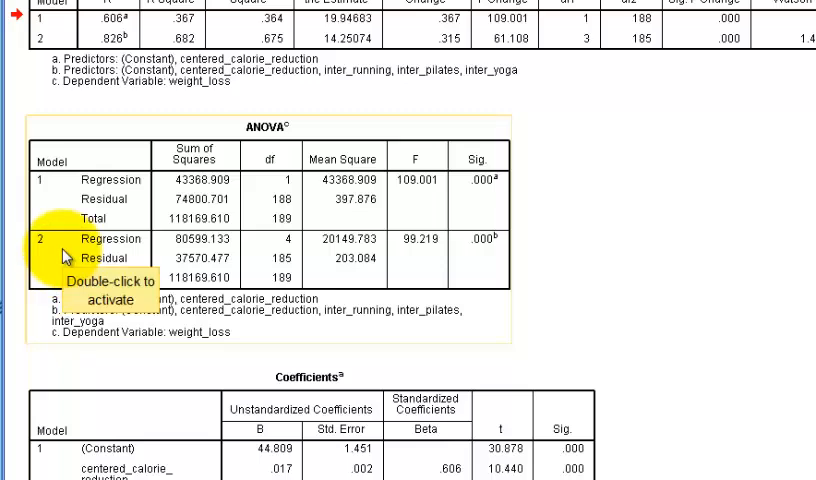
{"action": "mouse_move", "coordinate": [489, 244]}
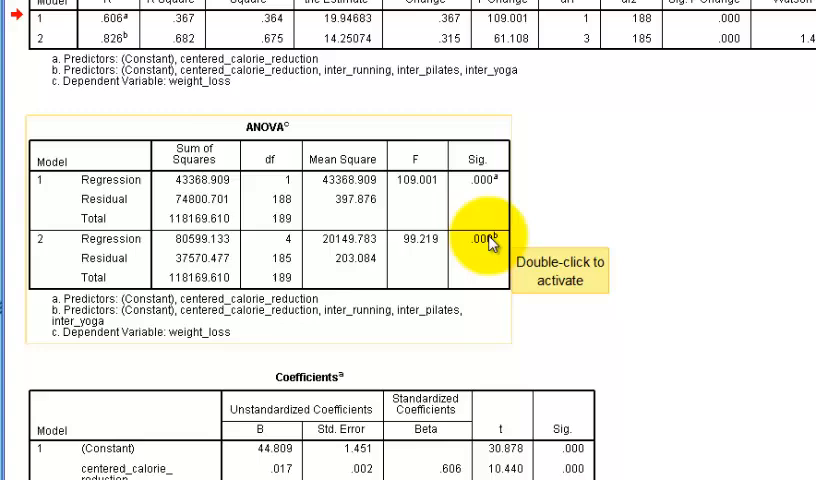
{"action": "mouse_move", "coordinate": [477, 20]}
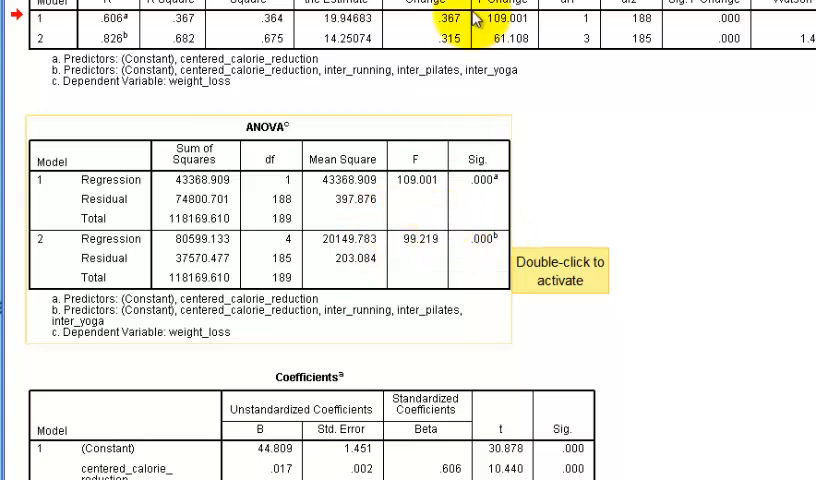
{"action": "scroll", "scroll_direction": "down", "scroll_amount": 3}
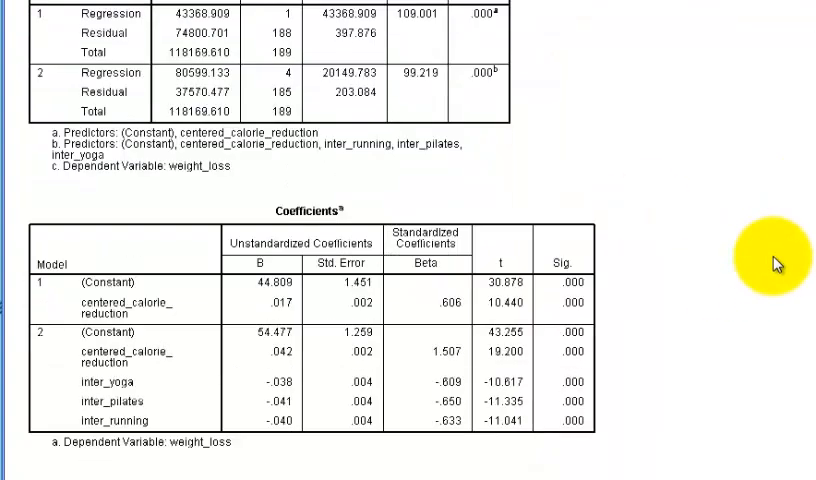
{"action": "scroll", "scroll_direction": "down", "scroll_amount": 3}
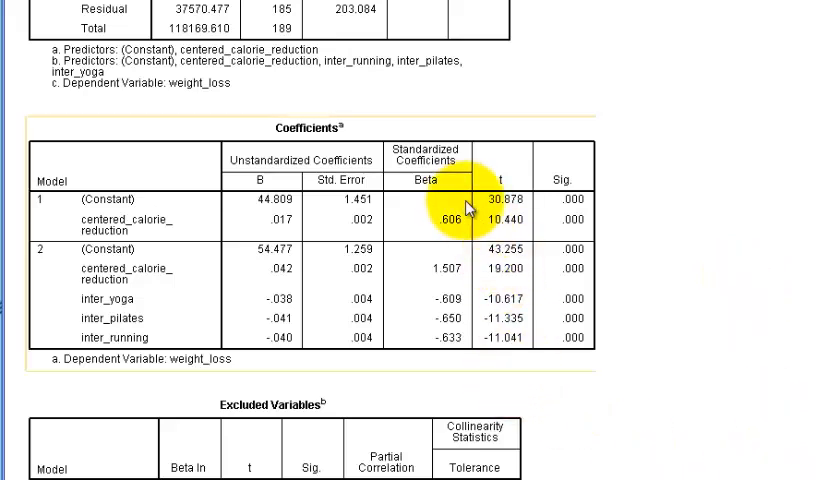
{"action": "mouse_move", "coordinate": [567, 220]}
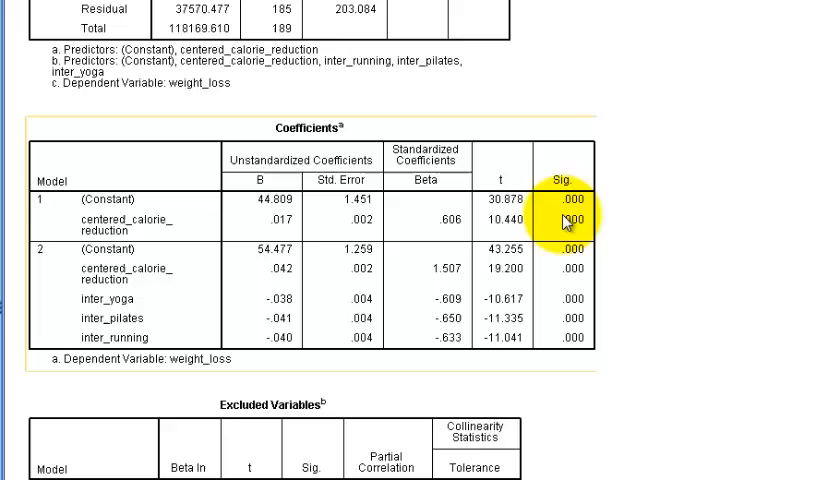
{"action": "mouse_move", "coordinate": [155, 240]}
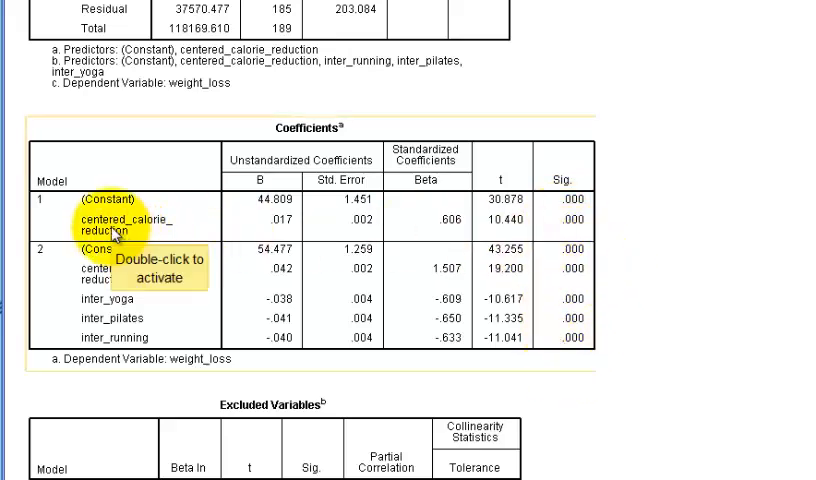
{"action": "mouse_move", "coordinate": [462, 237]}
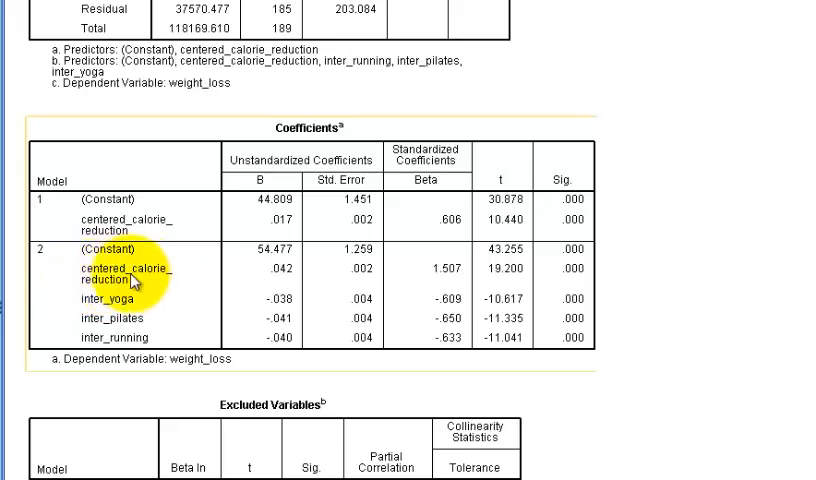
{"action": "mouse_move", "coordinate": [123, 318]}
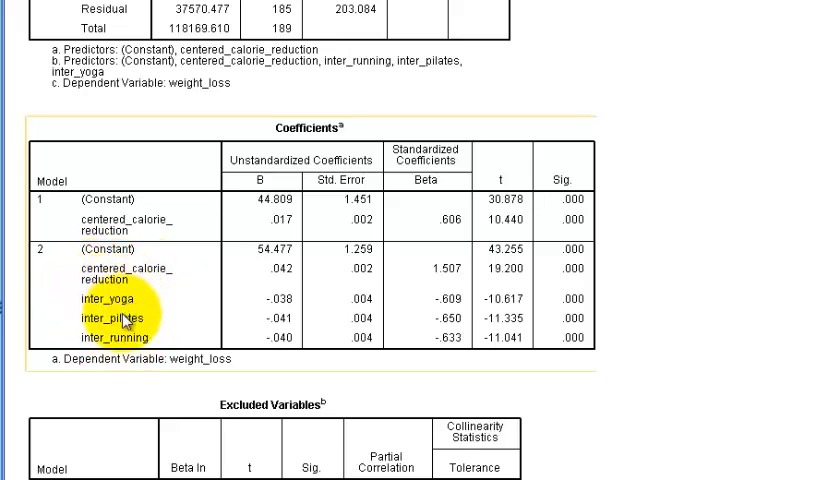
{"action": "mouse_move", "coordinate": [438, 263]}
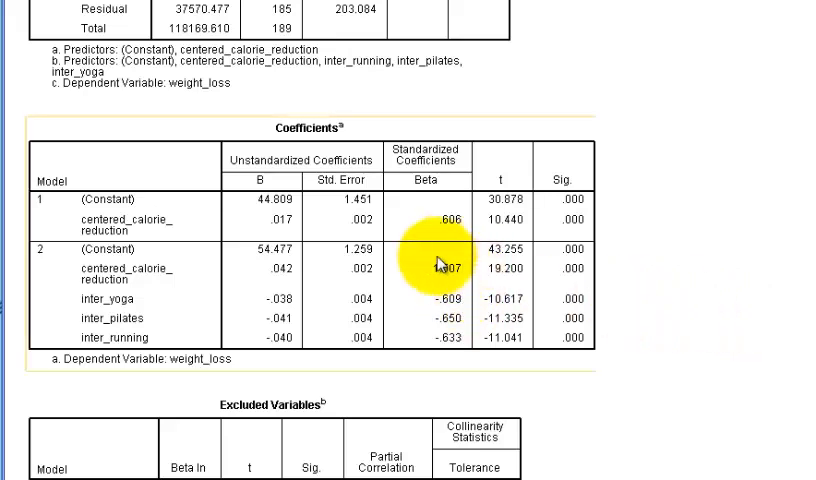
{"action": "mouse_move", "coordinate": [416, 283]}
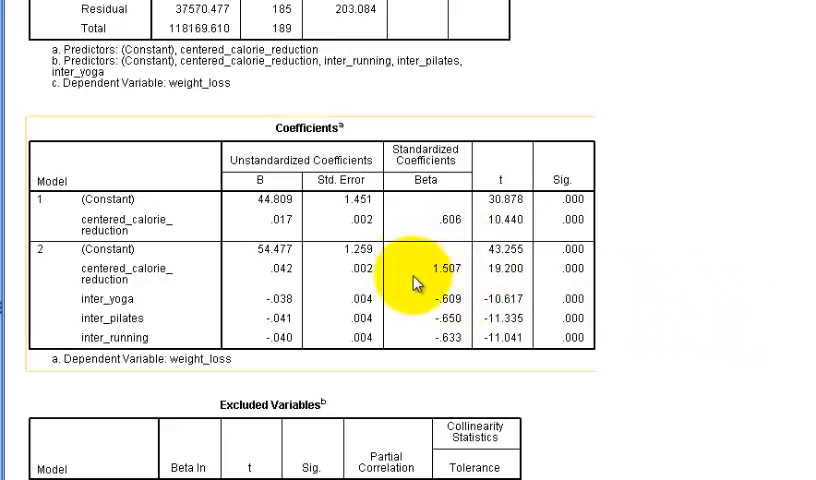
{"action": "mouse_move", "coordinate": [422, 275]}
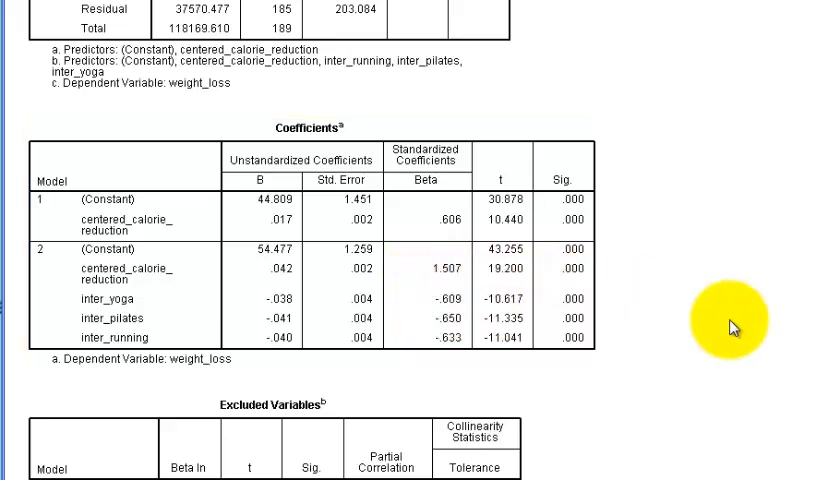
{"action": "mouse_move", "coordinate": [589, 393]}
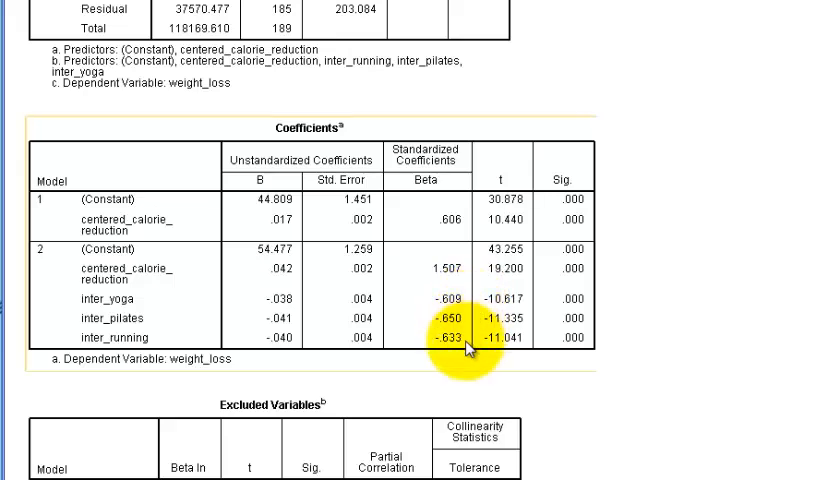
{"action": "mouse_move", "coordinate": [480, 308]}
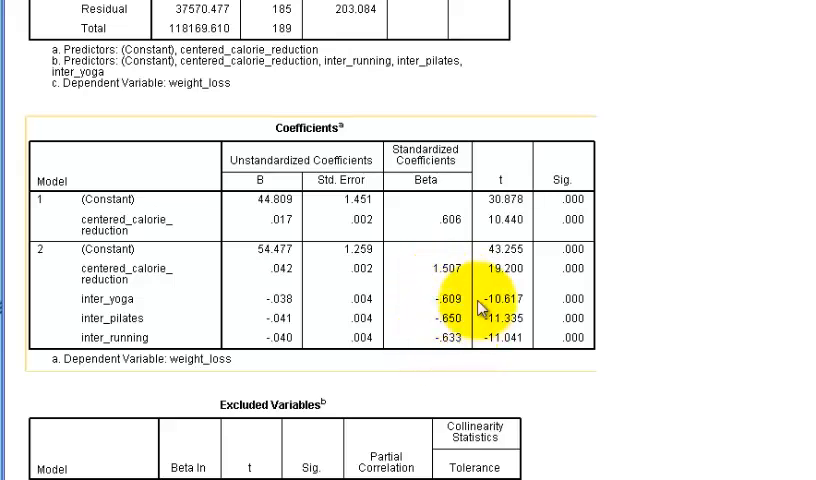
{"action": "mouse_move", "coordinate": [470, 328]}
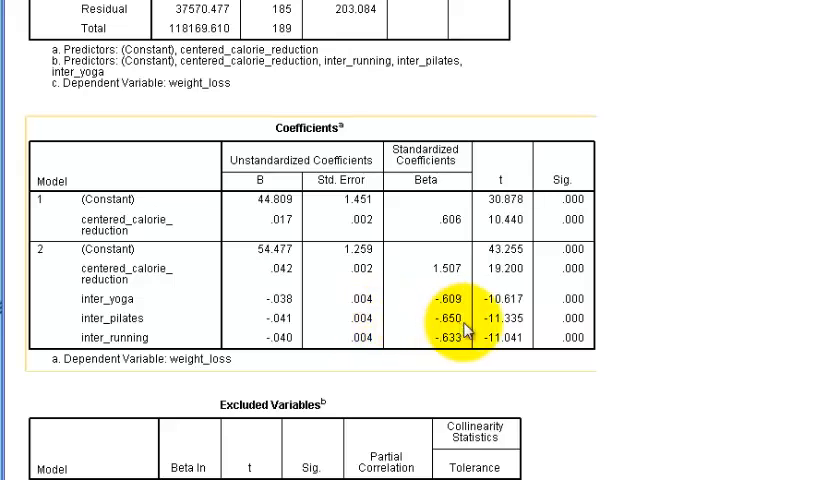
{"action": "mouse_move", "coordinate": [465, 328]}
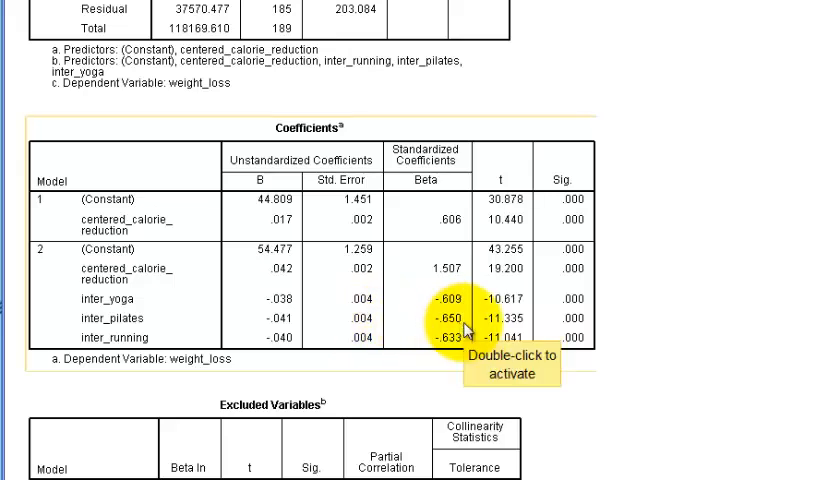
{"action": "mouse_move", "coordinate": [330, 358]}
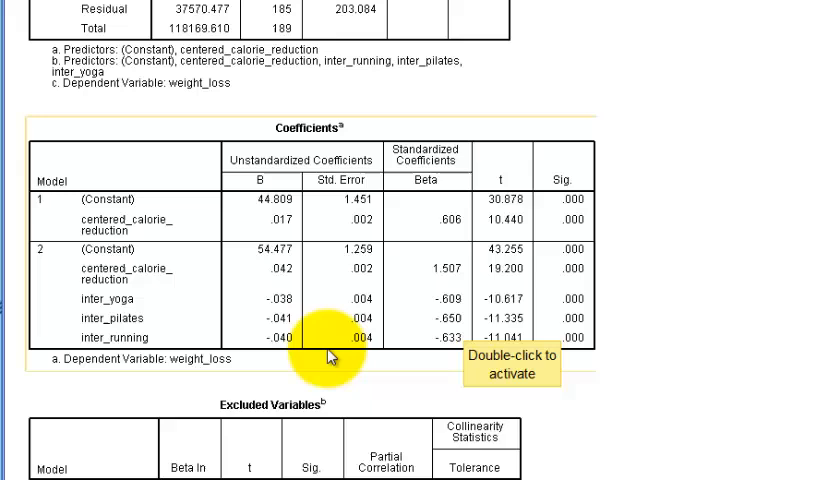
{"action": "mouse_move", "coordinate": [465, 312]}
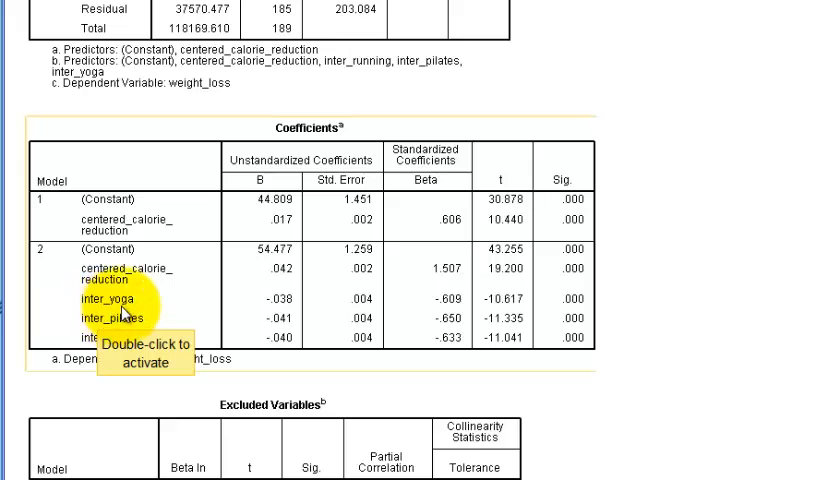
{"action": "mouse_move", "coordinate": [145, 297]}
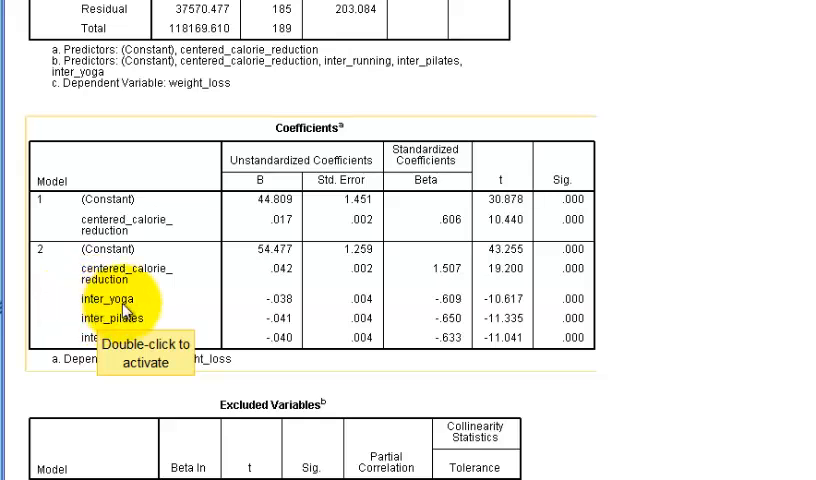
{"action": "mouse_move", "coordinate": [428, 302]}
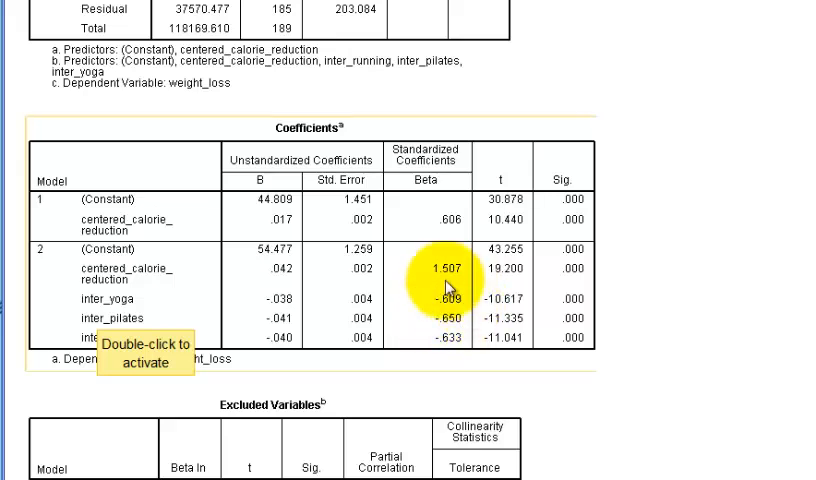
{"action": "mouse_move", "coordinate": [429, 303]}
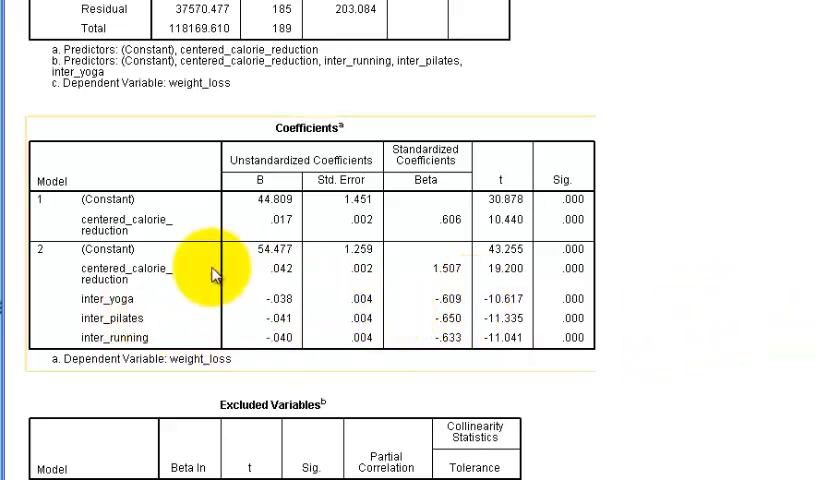
{"action": "mouse_move", "coordinate": [150, 370]}
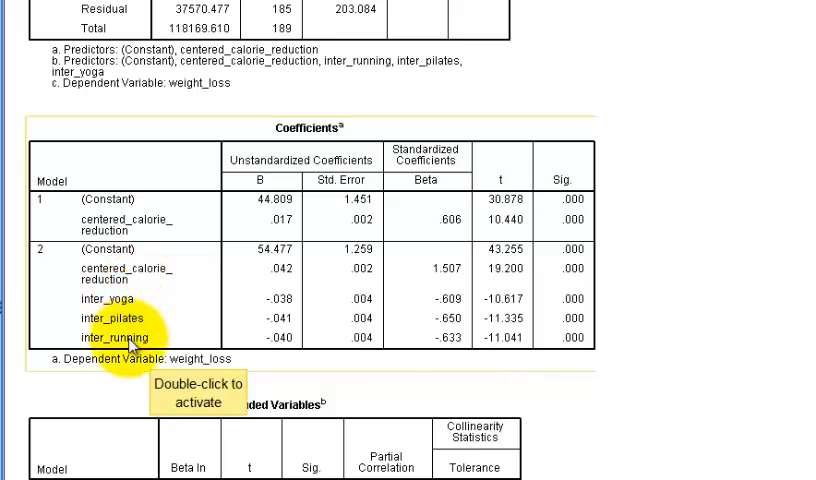
{"action": "mouse_move", "coordinate": [420, 345]}
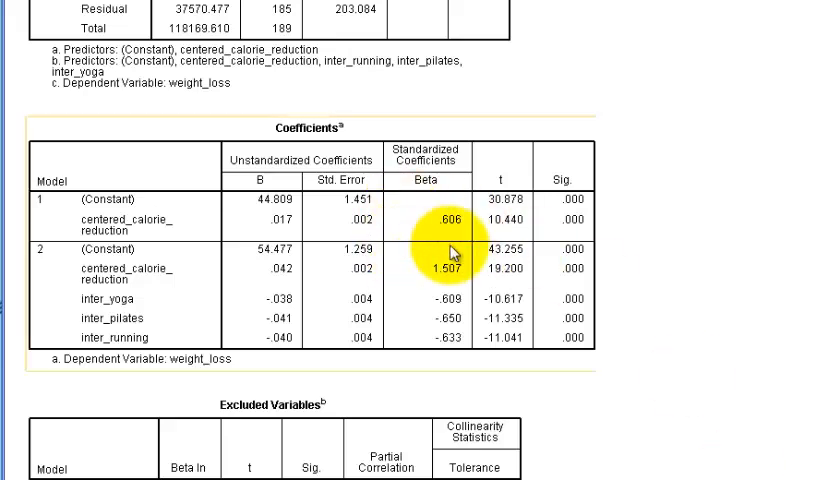
{"action": "mouse_move", "coordinate": [753, 213]}
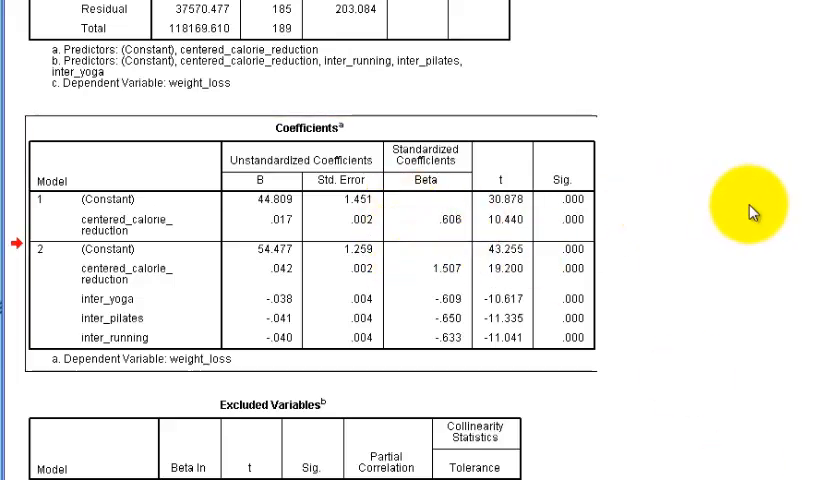